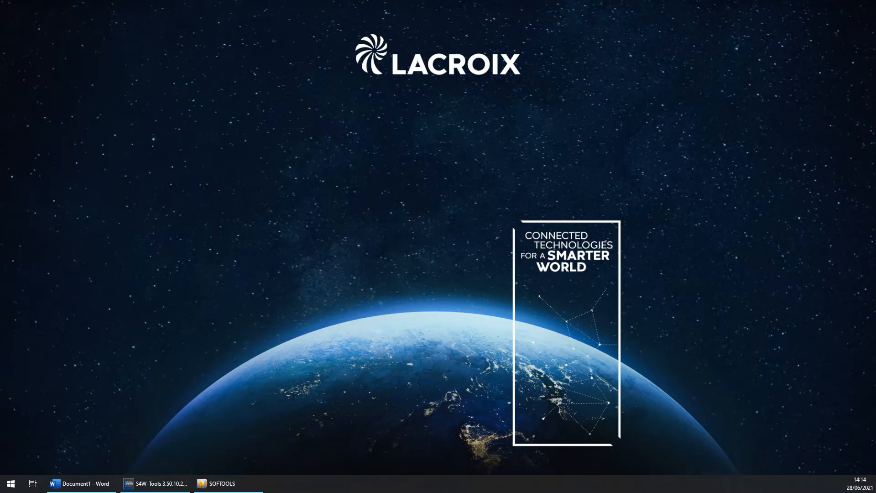
mouse_move(222, 482)
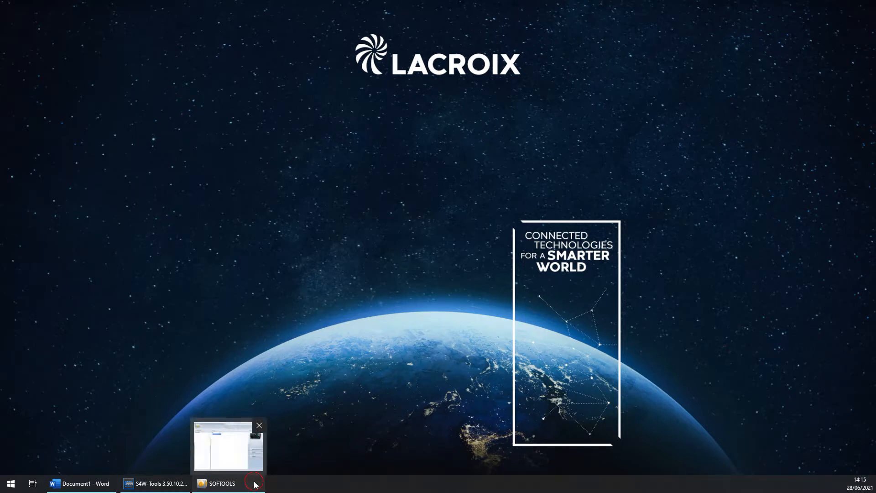
Export S500 TUTORIAL's data names for S4 as S500 TUTORIAL.txt on the desktop.
left_click(226, 482)
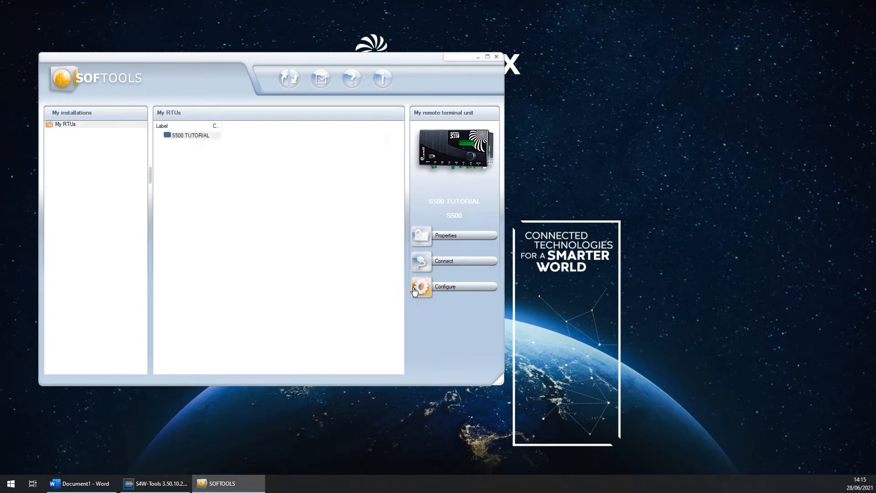
left_click(445, 286)
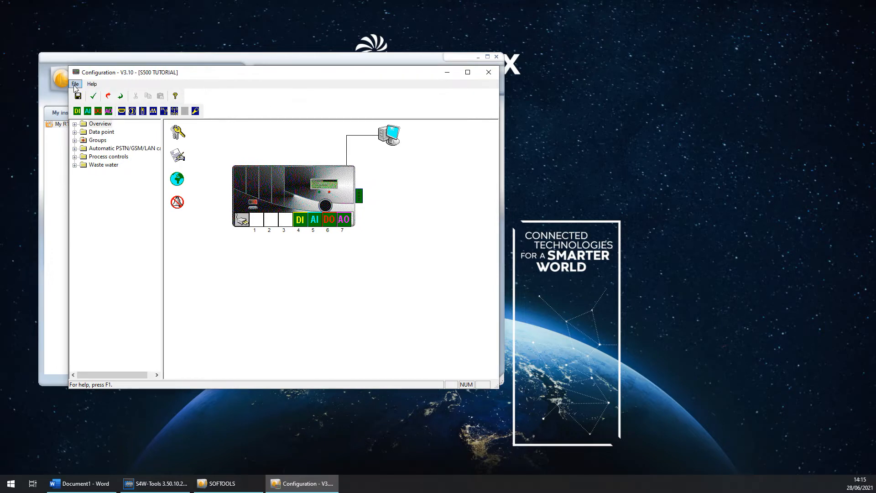
left_click(75, 84)
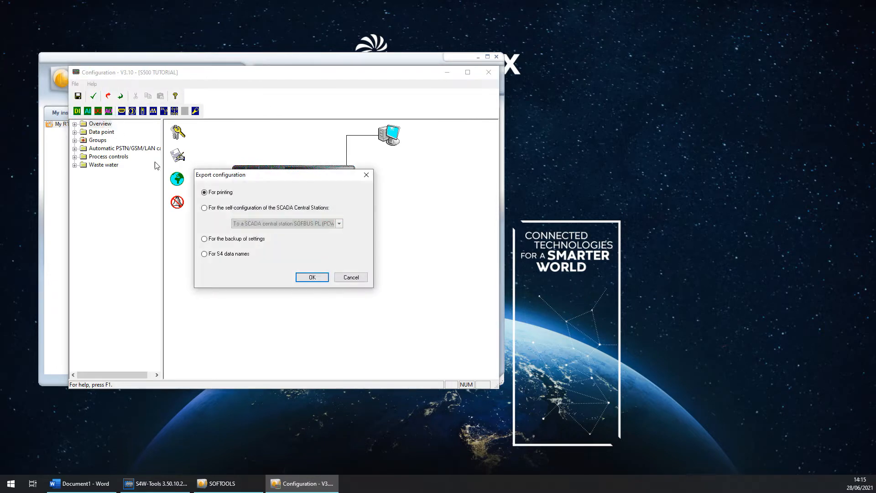
left_click(204, 253)
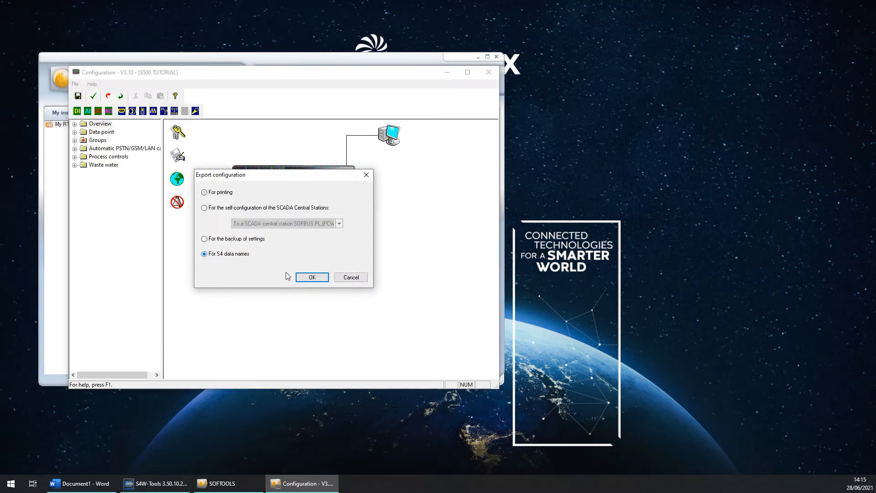
left_click(312, 277)
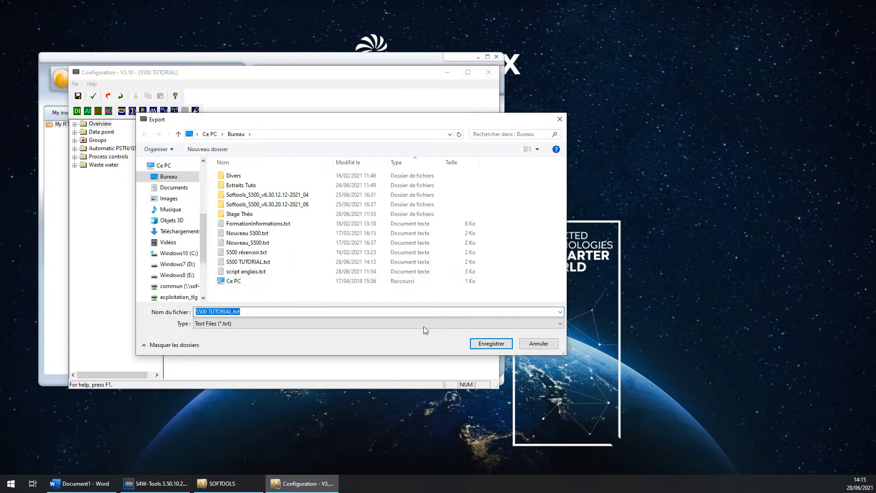
left_click(490, 343)
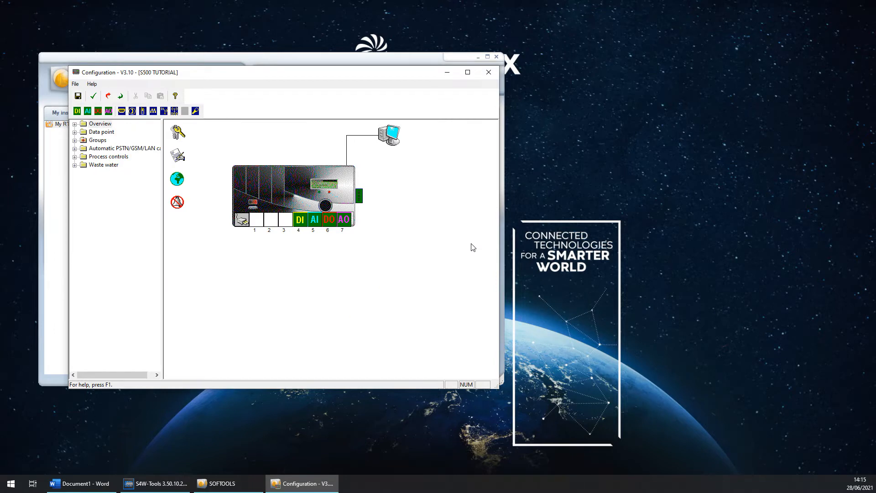
Open New station under Tuto S500 S4 and show its empty data point list.
left_click(159, 483)
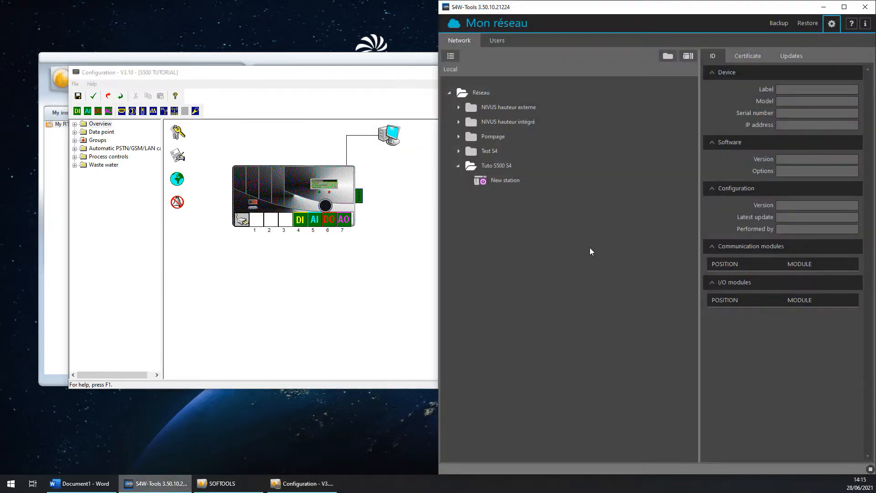
left_click(480, 180)
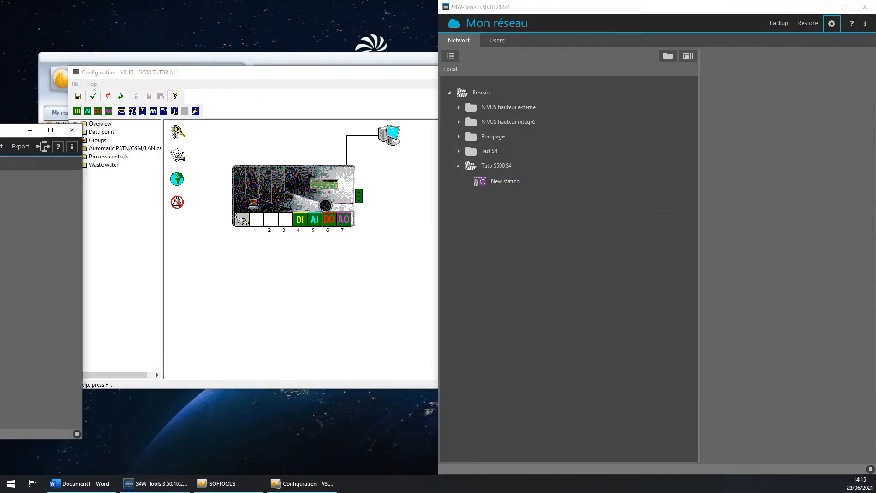
double_click(503, 180)
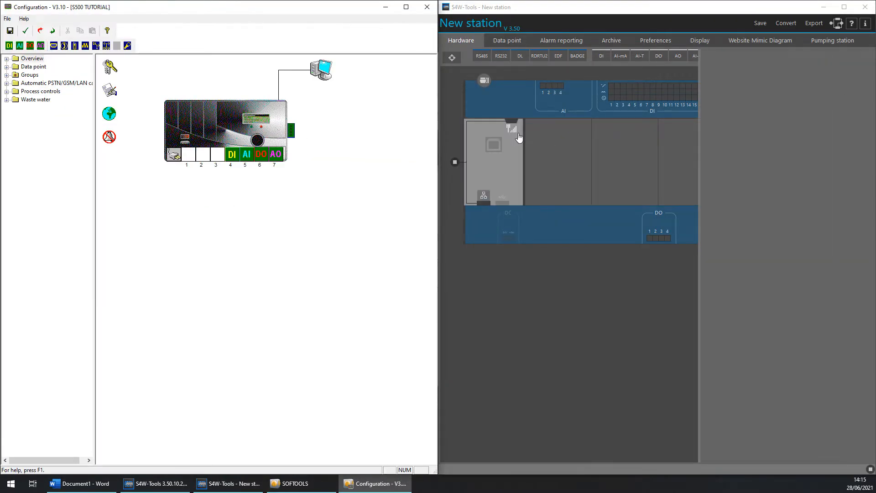
left_click(493, 144)
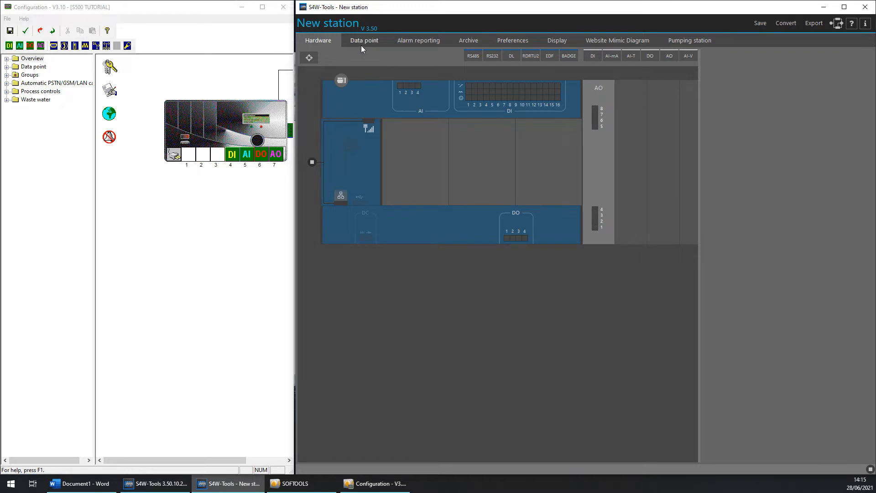
left_click(364, 41)
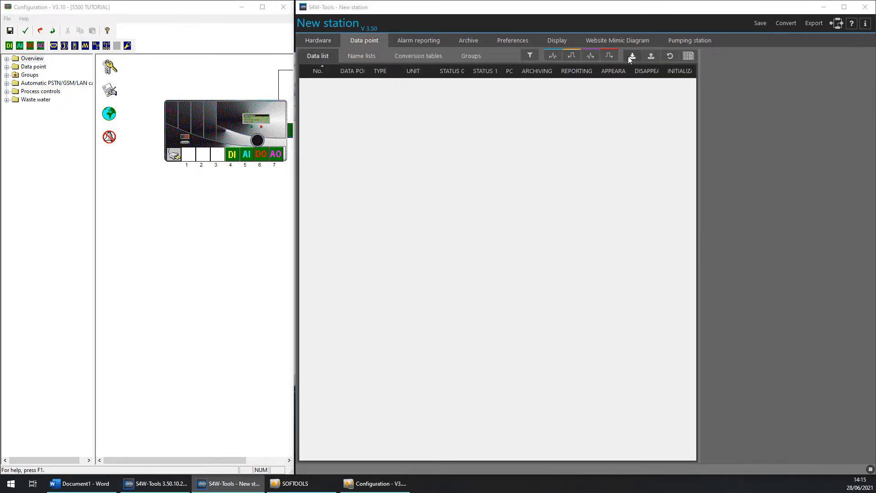
Load S500 TUTORIAL.txt from the desktop into the data point import preview.
left_click(630, 55)
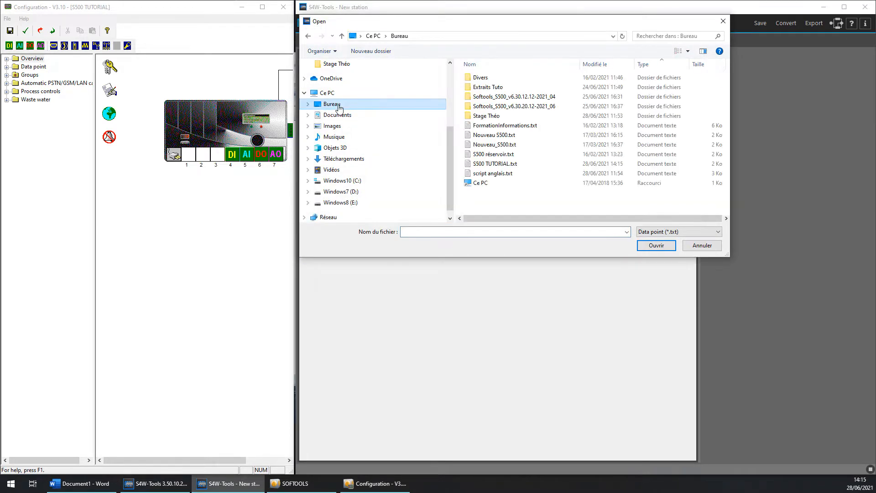
left_click(495, 164)
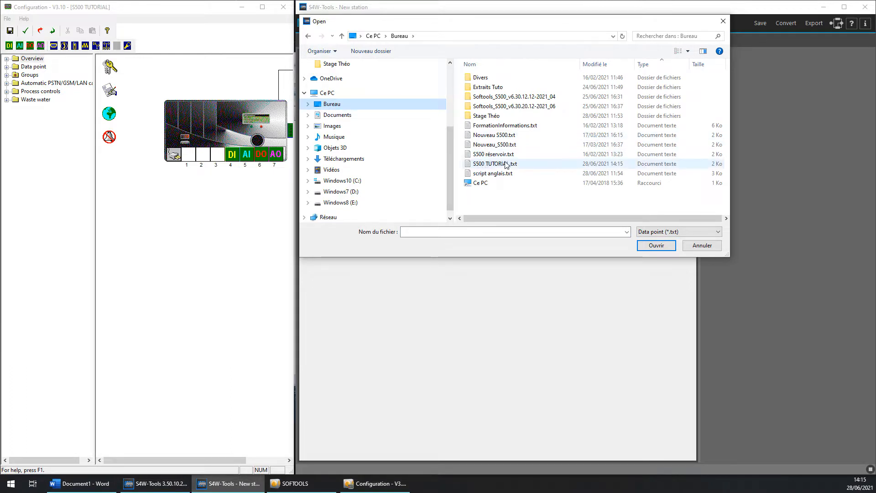
left_click(494, 163)
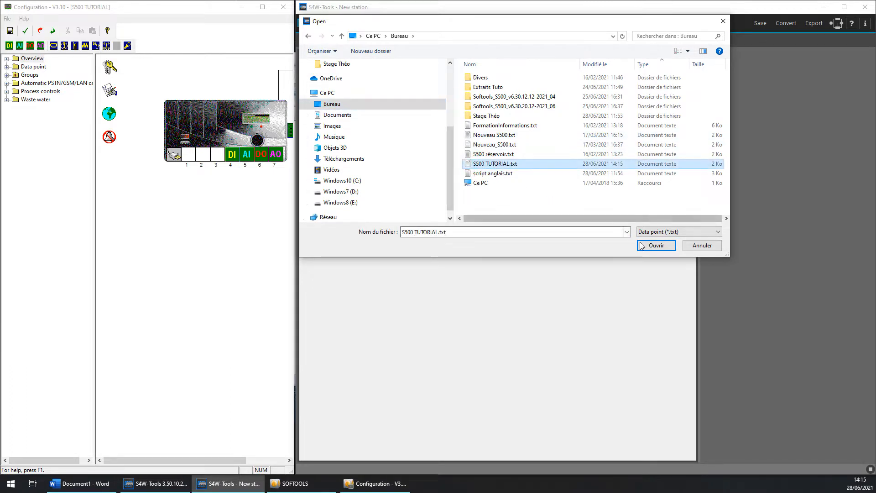
left_click(655, 245)
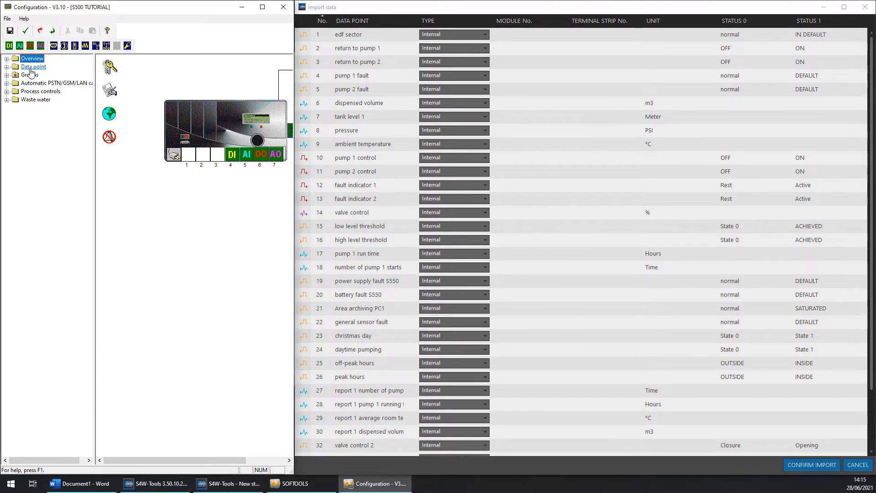
Sort the S500 data points by number and make edf sector and the fault rows DI terminal strips.
left_click(33, 67)
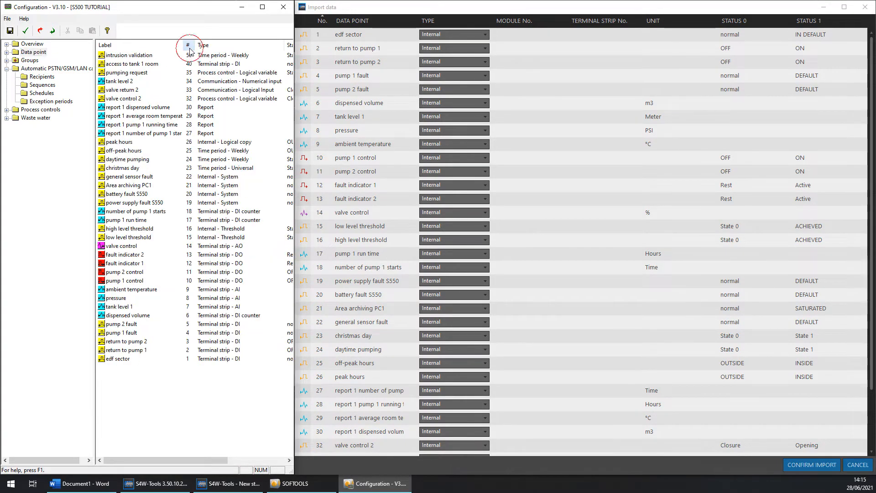
left_click(187, 45)
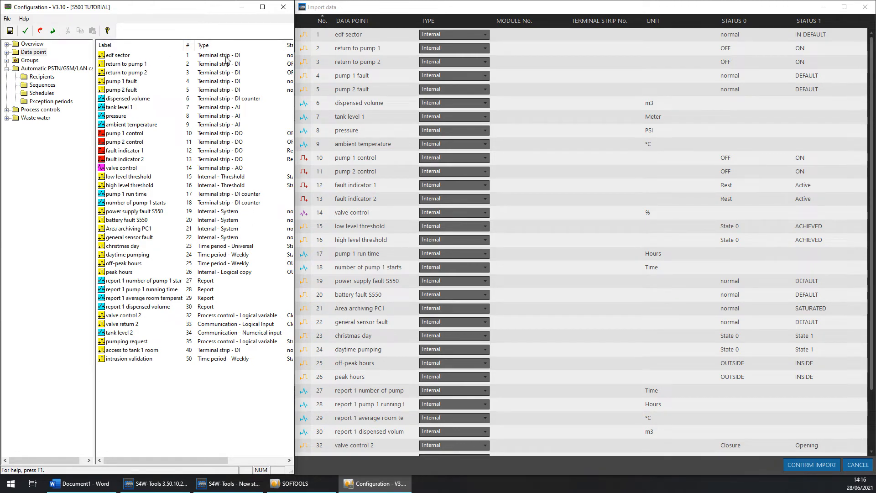
left_click(453, 34)
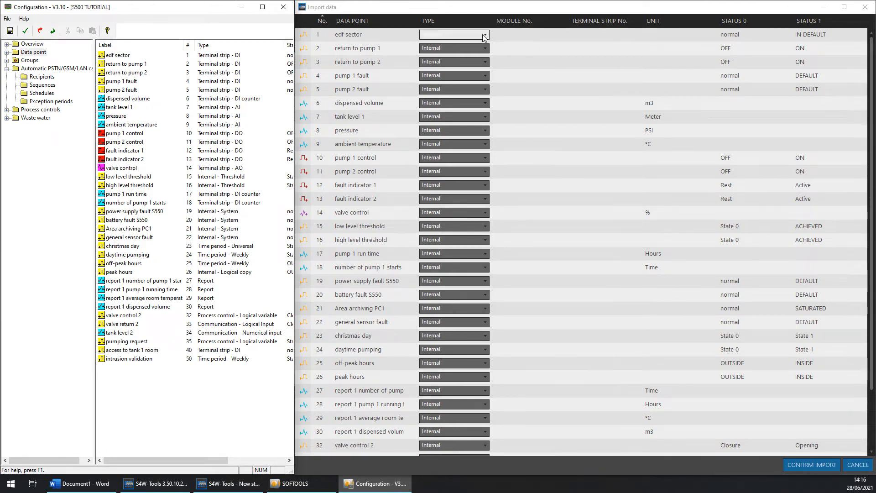
left_click(441, 34)
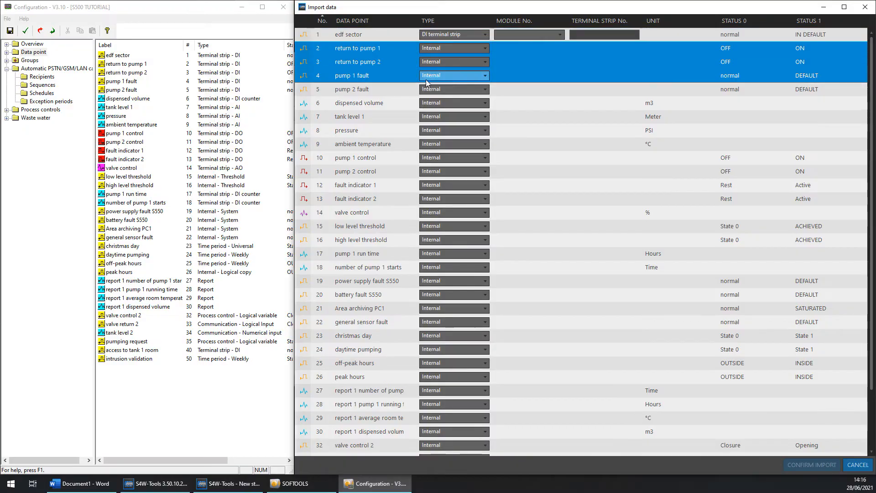
left_click(484, 89)
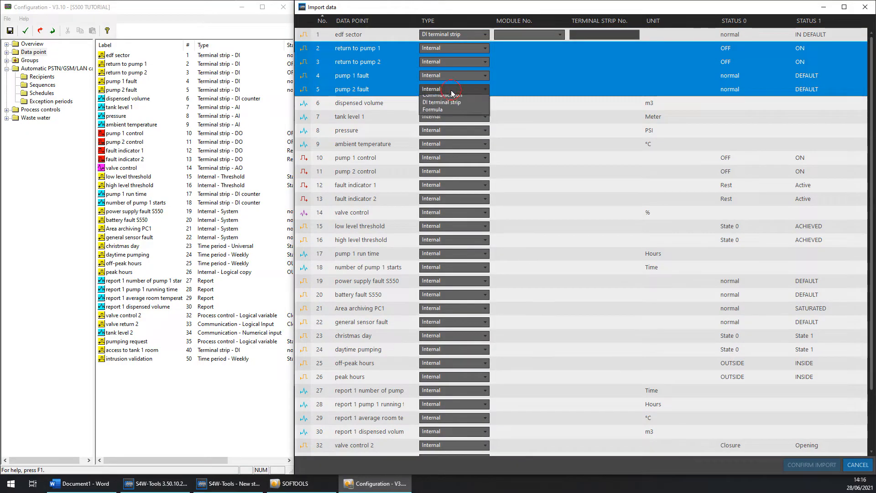
left_click(441, 102)
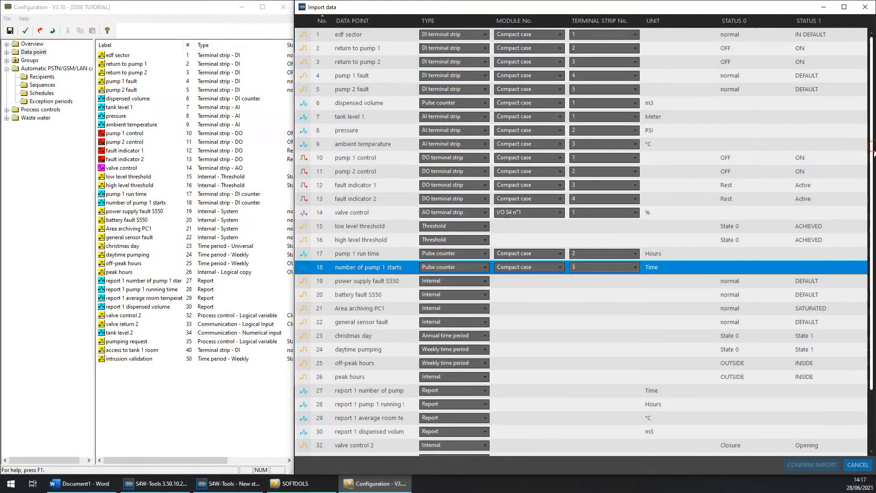
scroll("down", 3)
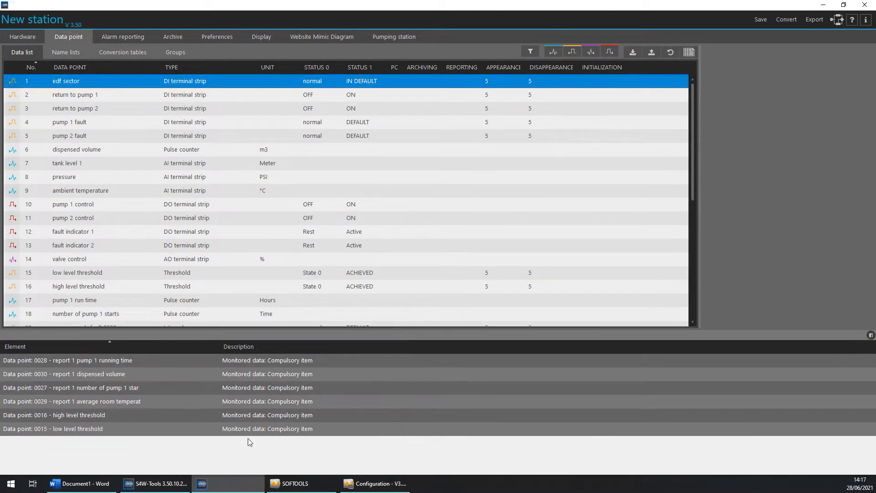
Make report 1 pump 1 running time monitor 0017 - pump 1 run time as a Difference report.
left_click(67, 360)
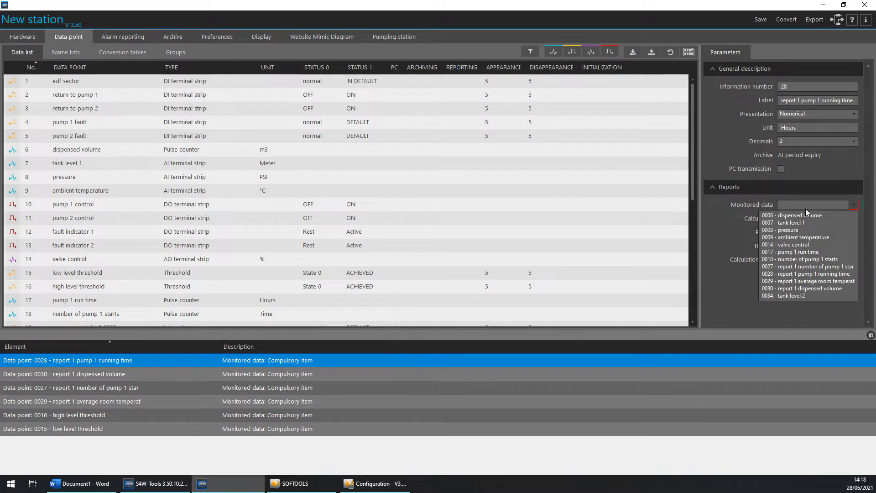
left_click(791, 251)
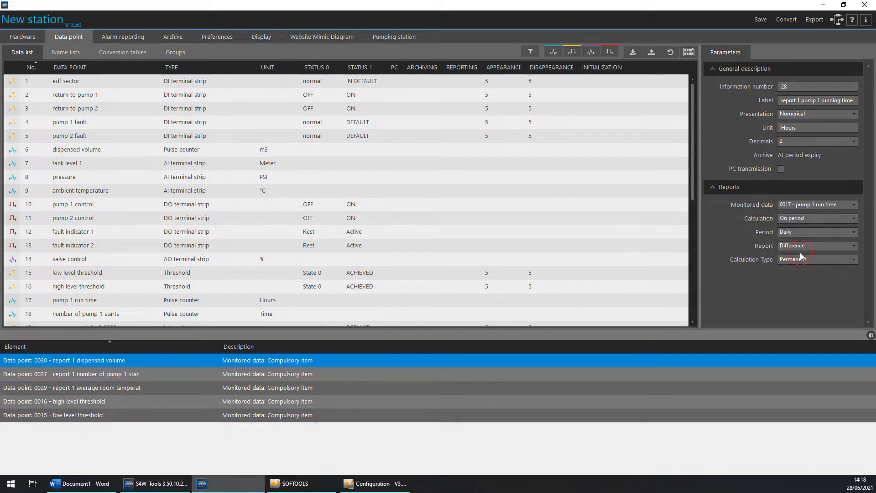
left_click(76, 272)
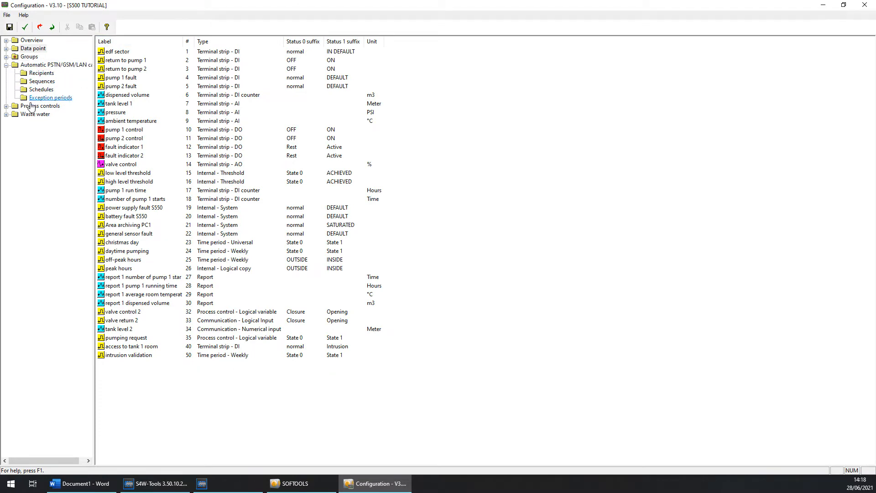
Open the POMPAGE ST program in SOFTOOLS process controls and select its text for review.
left_click(40, 106)
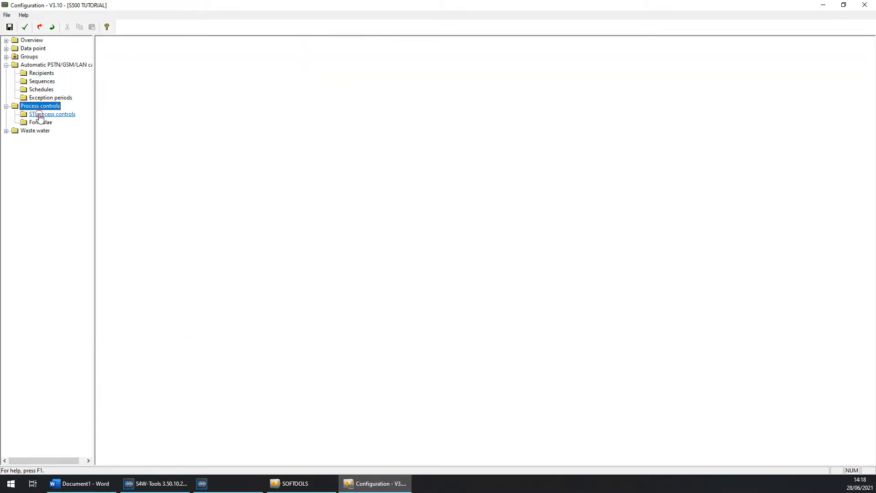
double_click(53, 114)
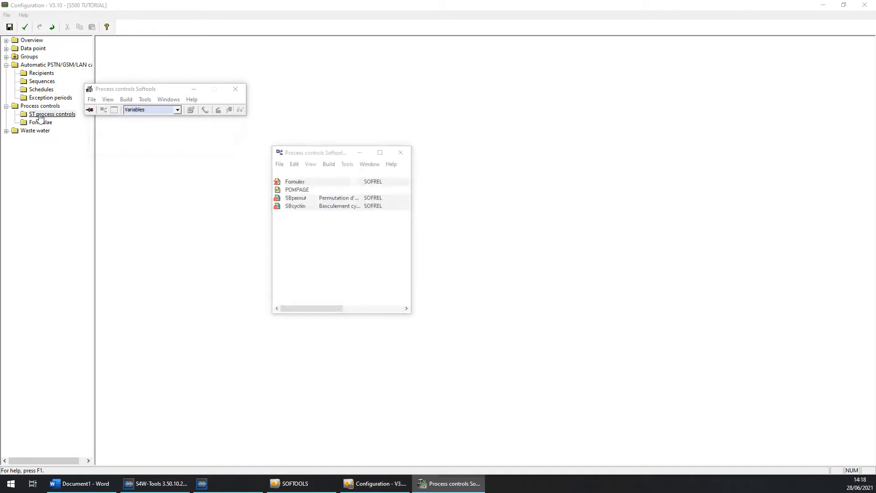
double_click(297, 189)
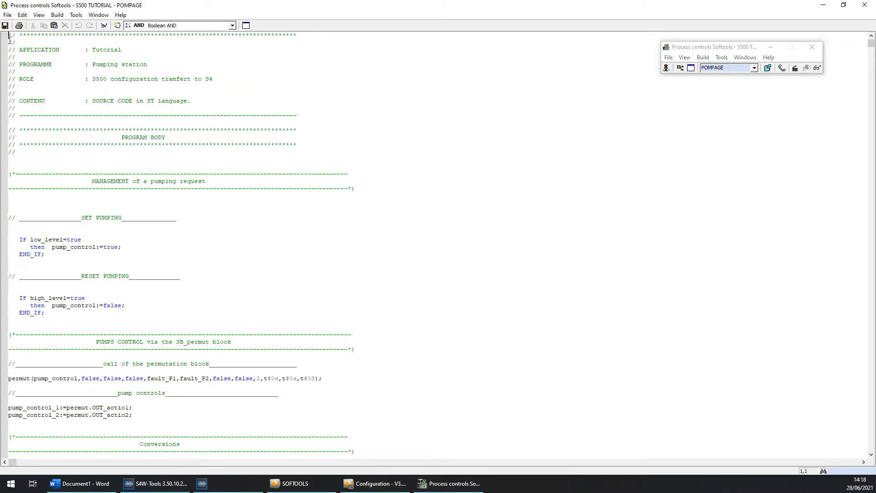
key("ctrl+a")
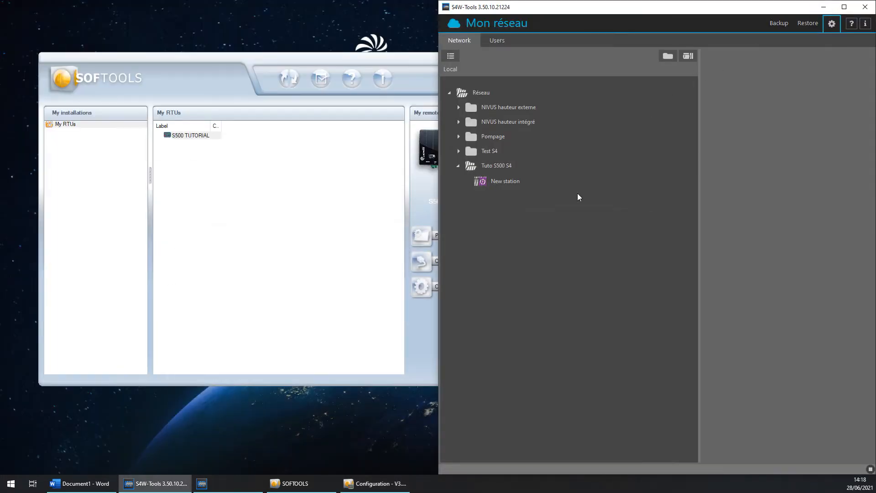
Insert a Structured Text program named Tutorial into the New station project and open it.
double_click(504, 180)
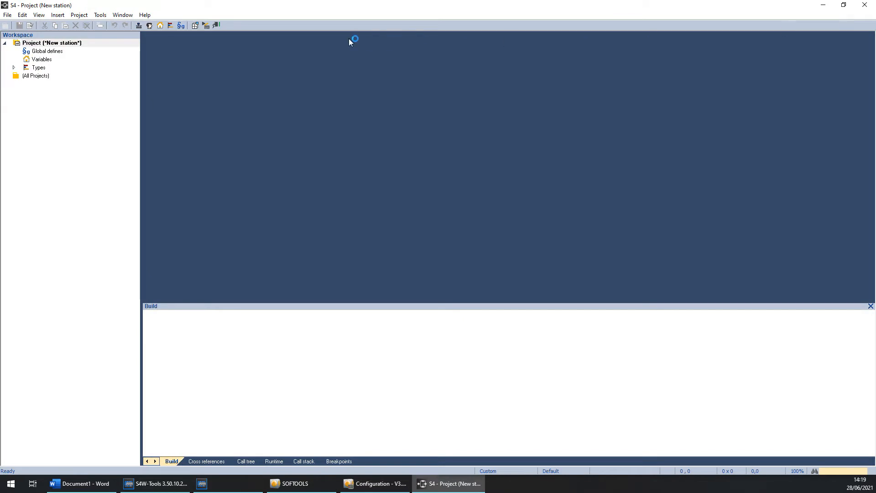
right_click(52, 43)
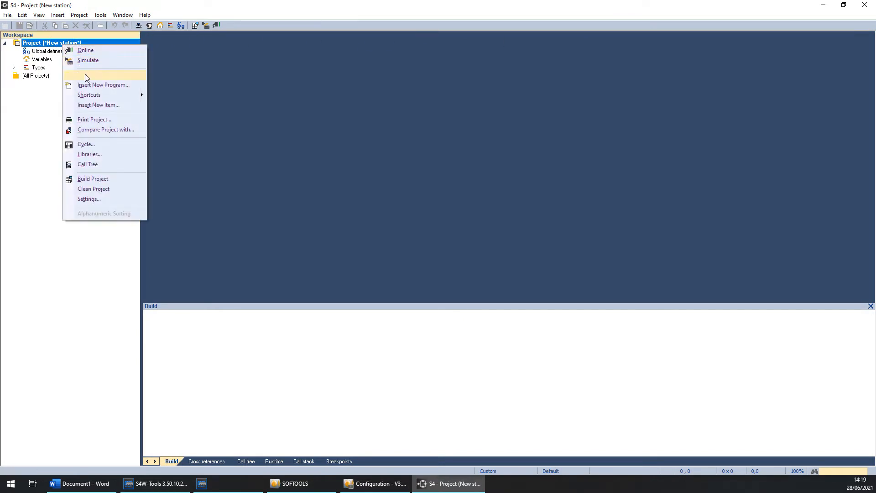
left_click(103, 84)
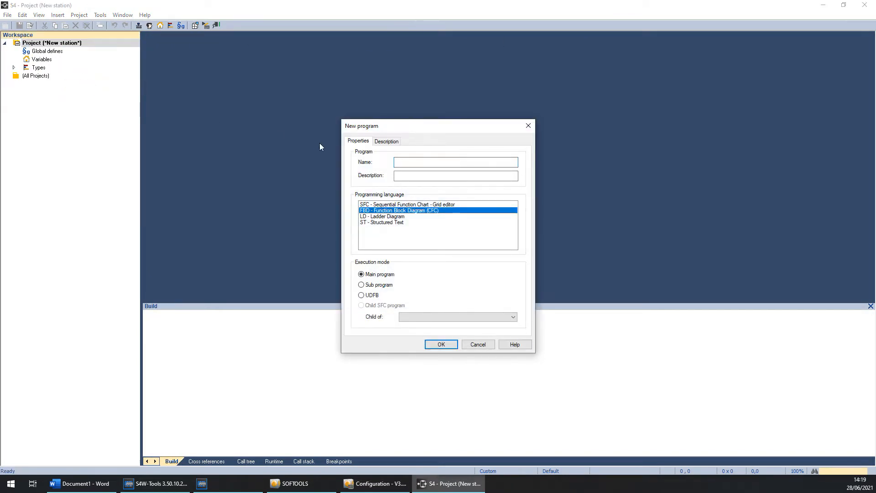
type("Tutor")
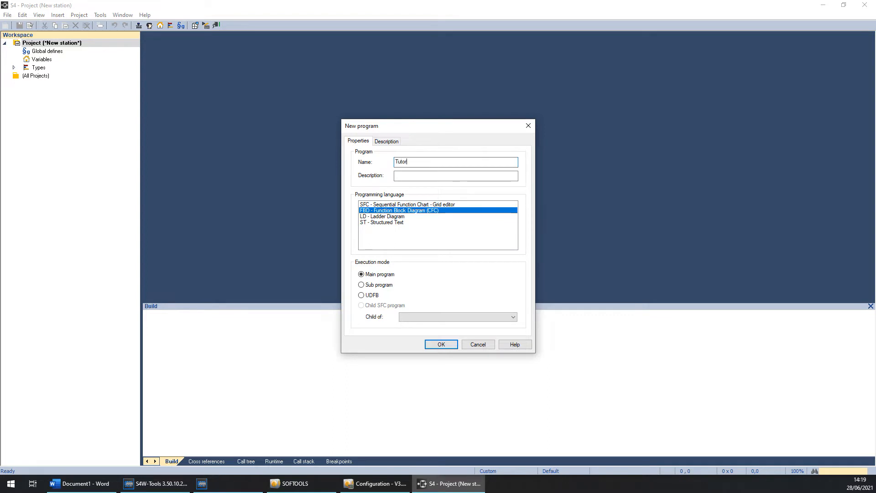
type("ial")
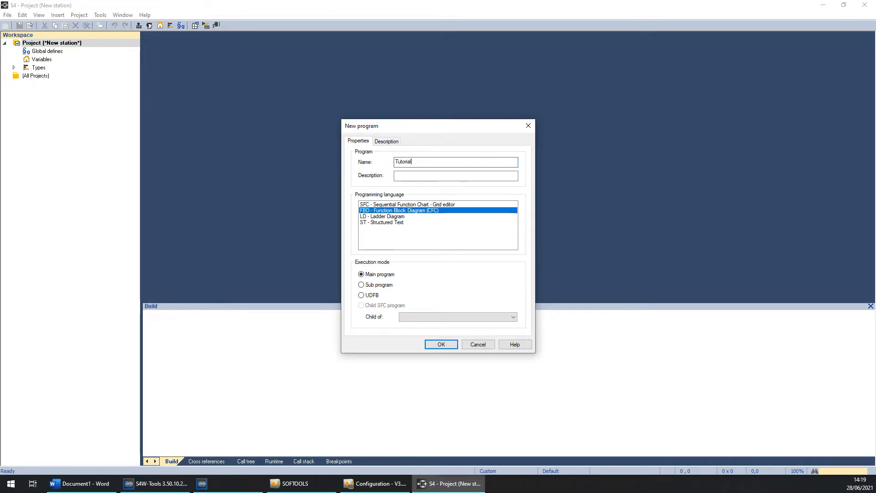
left_click(383, 222)
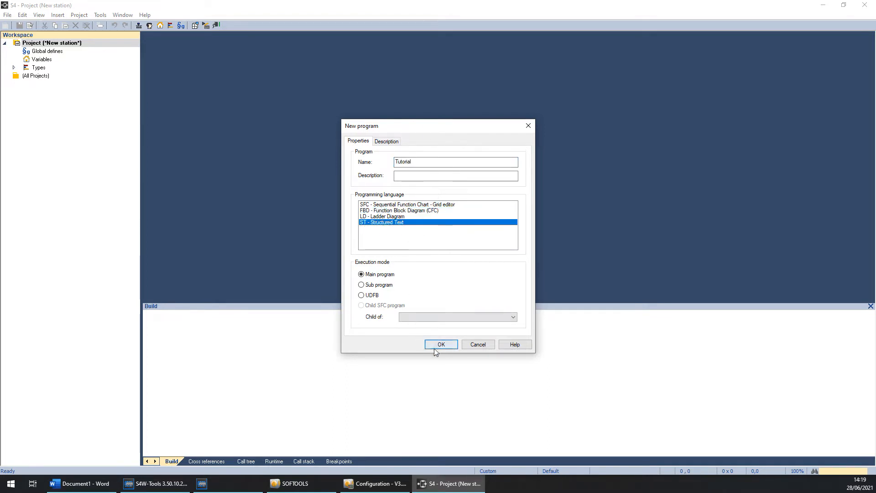
left_click(440, 344)
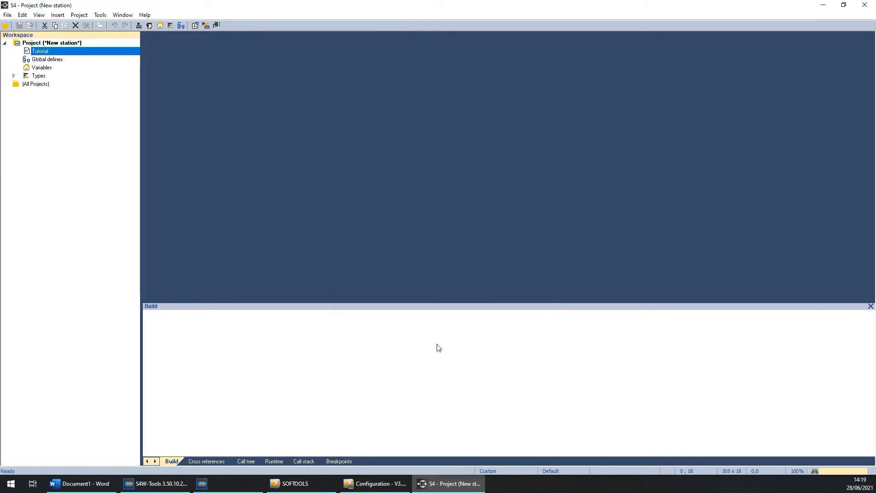
double_click(39, 51)
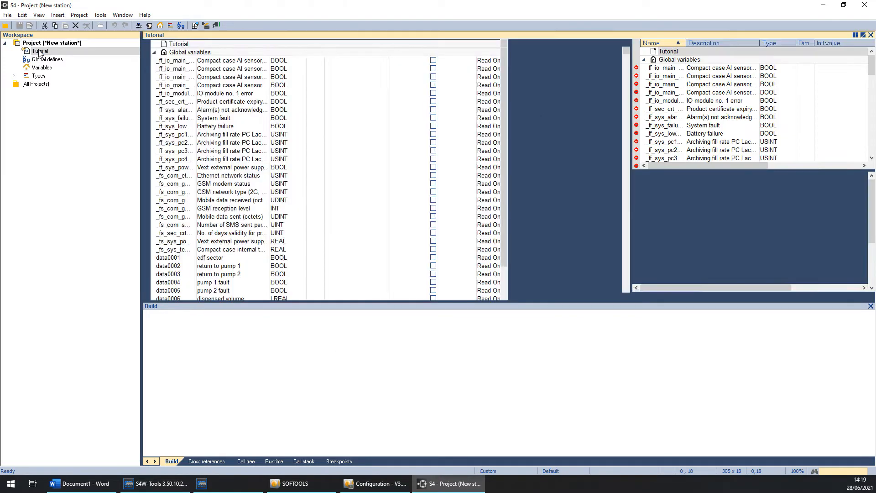
double_click(40, 51)
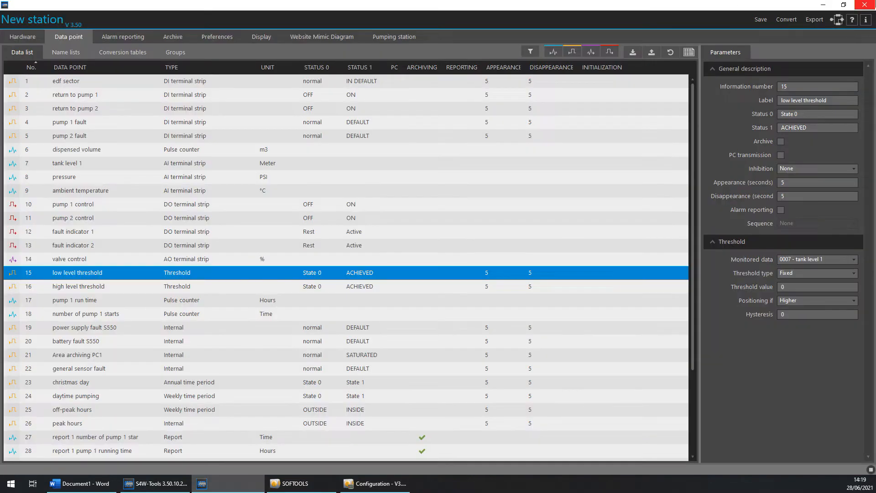
Open the POMPAGE local defines in SOFTOOLS and select their whole text for copying.
left_click(374, 483)
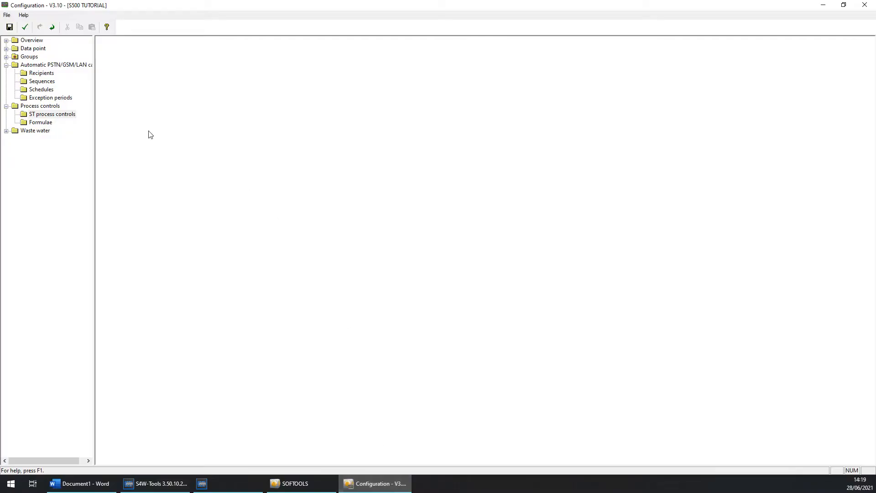
double_click(52, 114)
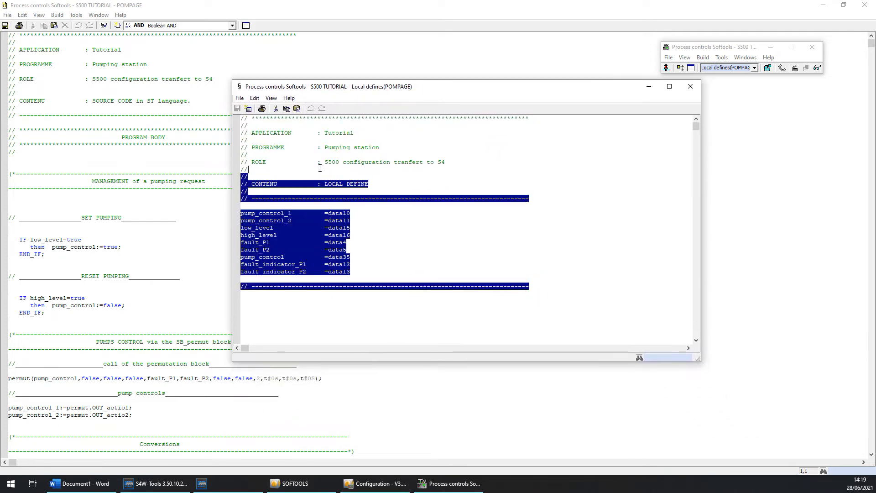
left_click(287, 109)
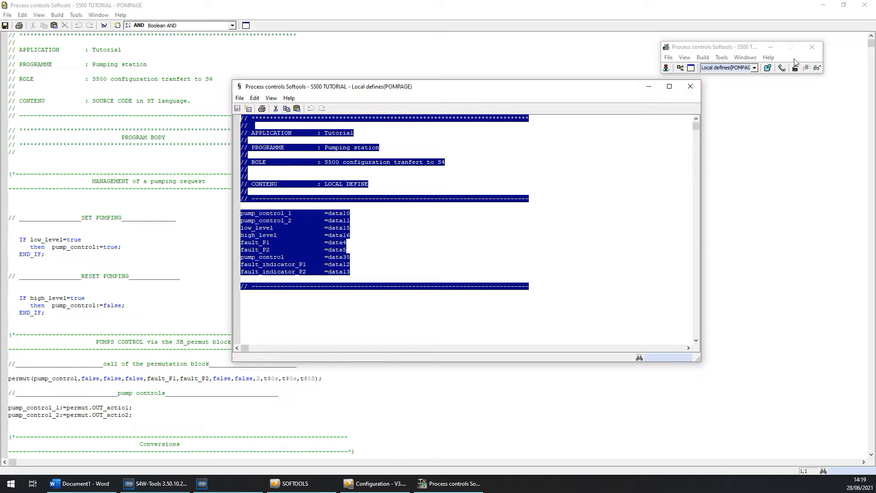
left_click(373, 483)
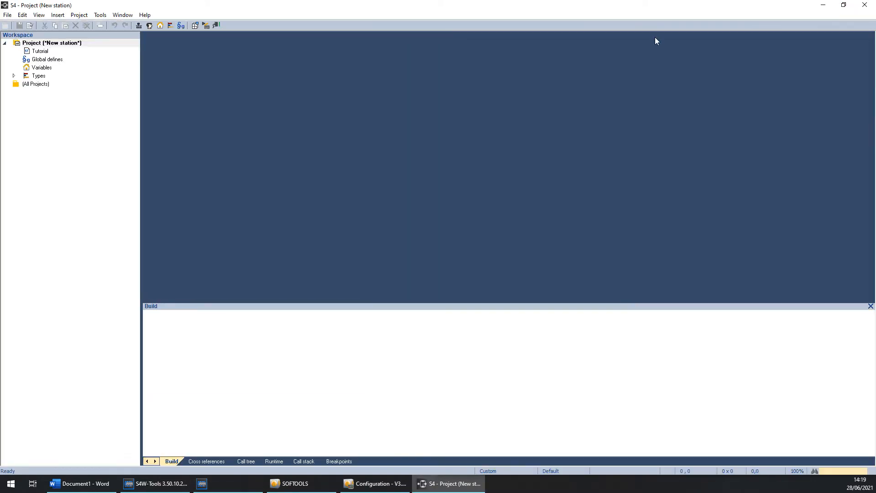
Paste the POMPAGE defines and ST code into the Tutorial editor, then return to SOFTOOLS.
double_click(39, 51)
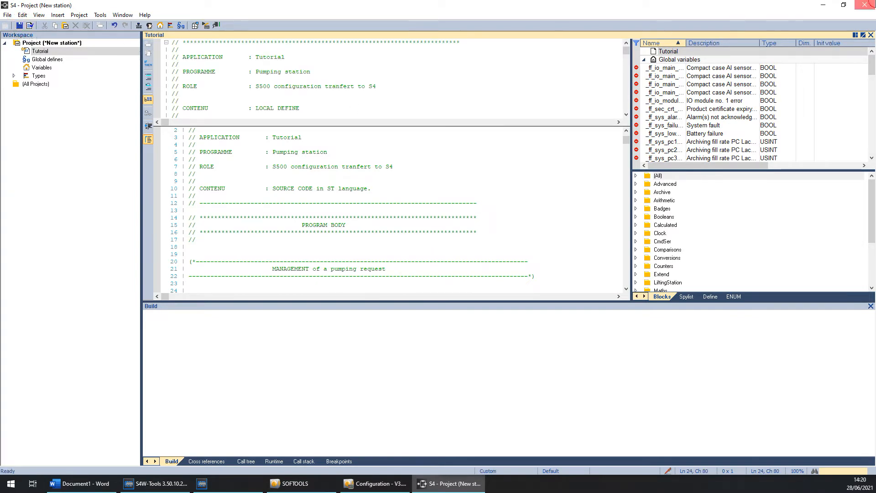
left_click(374, 483)
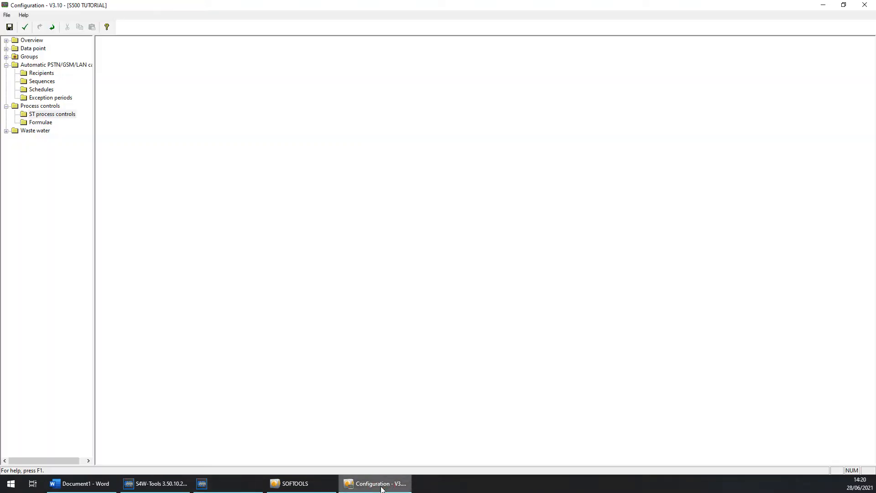
Show the POMPAGE variables permut, Cycle1, Cycle2, conv1 and conv2, and capture them.
left_click(51, 114)
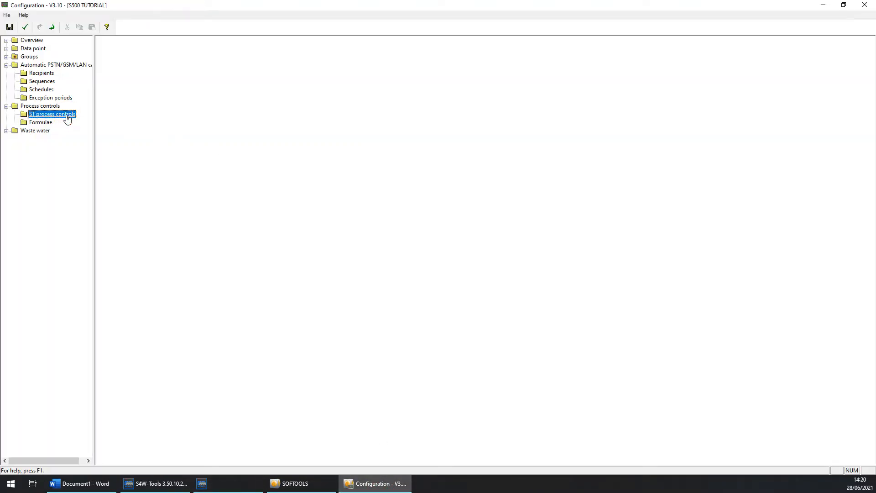
double_click(52, 114)
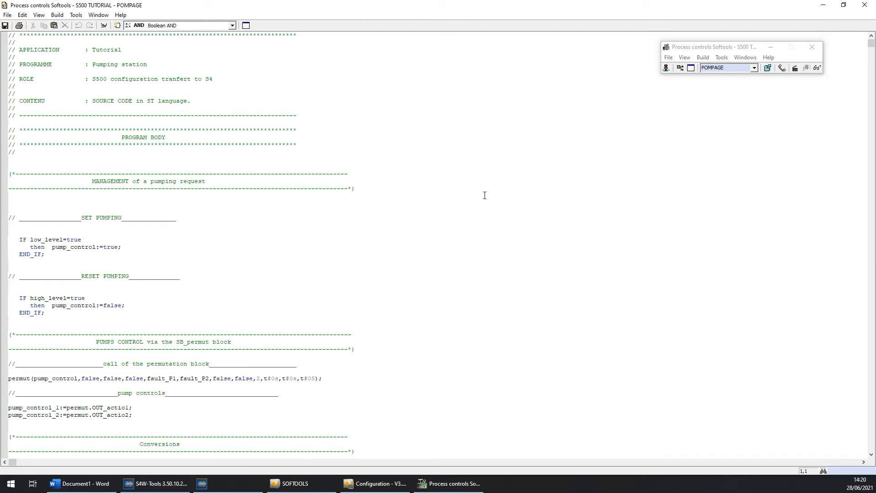
left_click(690, 67)
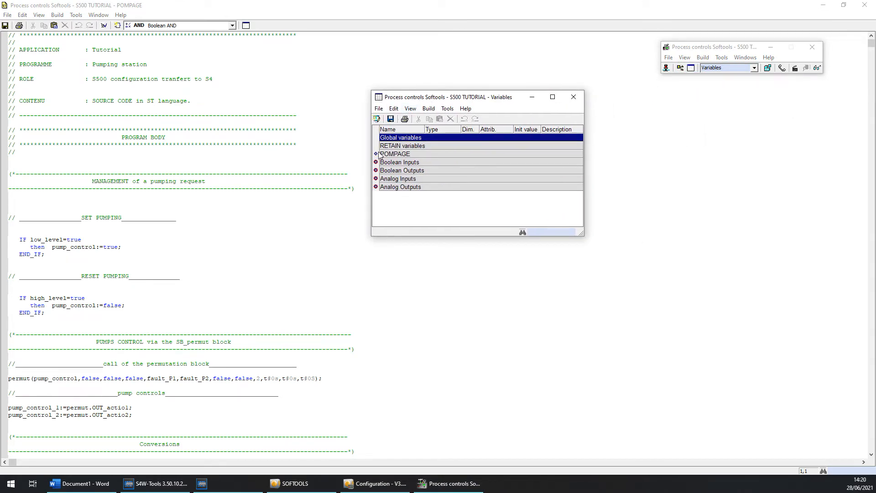
left_click(376, 154)
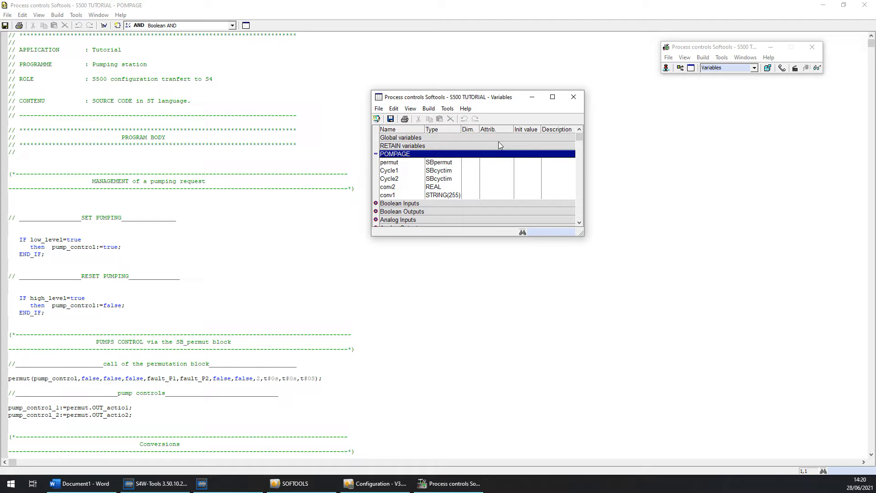
left_click(79, 483)
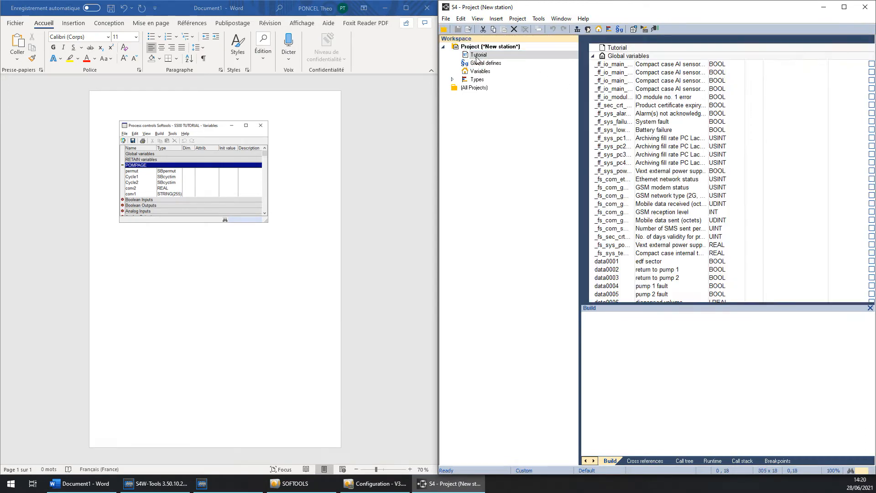
Declare a new variable permut of type Pmut4Cyc in the Tutorial program.
double_click(478, 55)
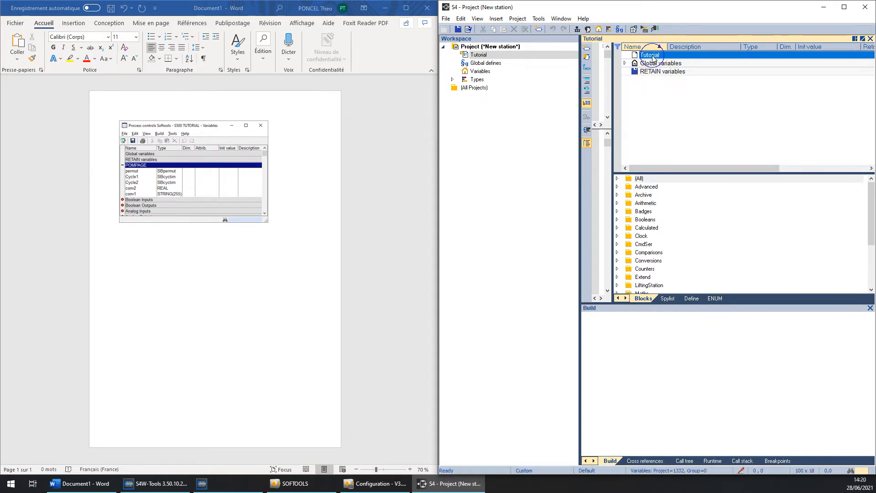
right_click(649, 54)
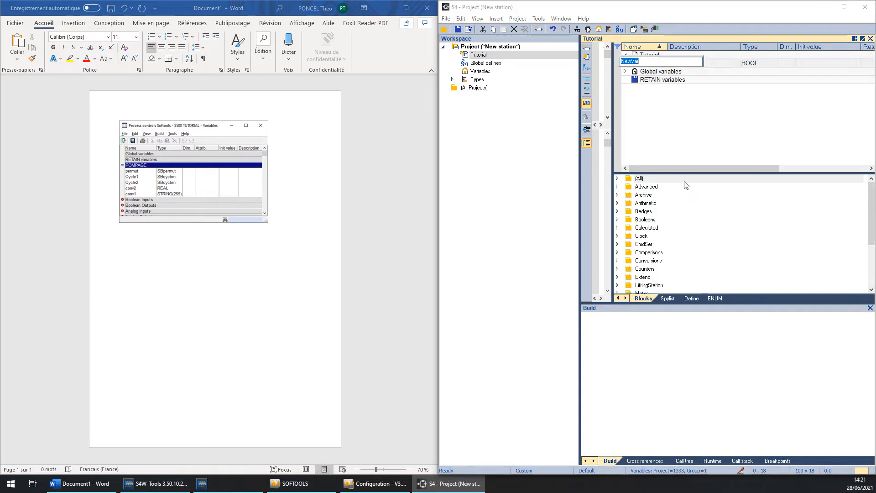
type("permut")
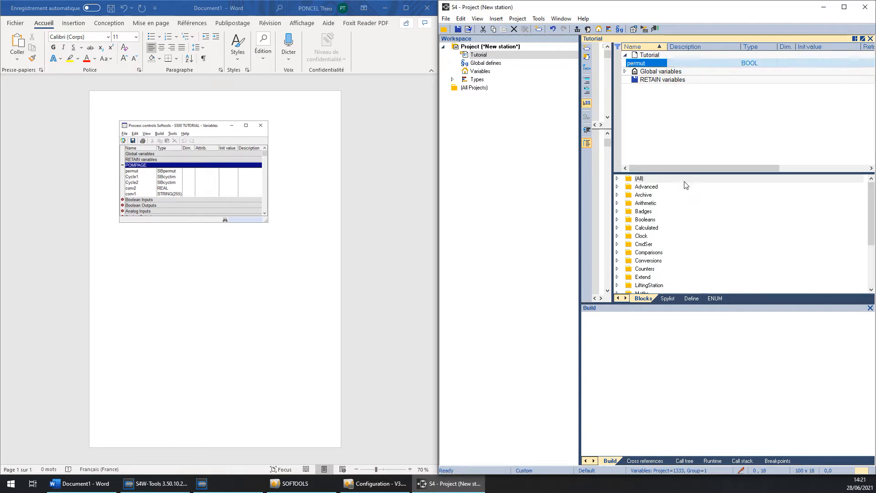
left_click(759, 63)
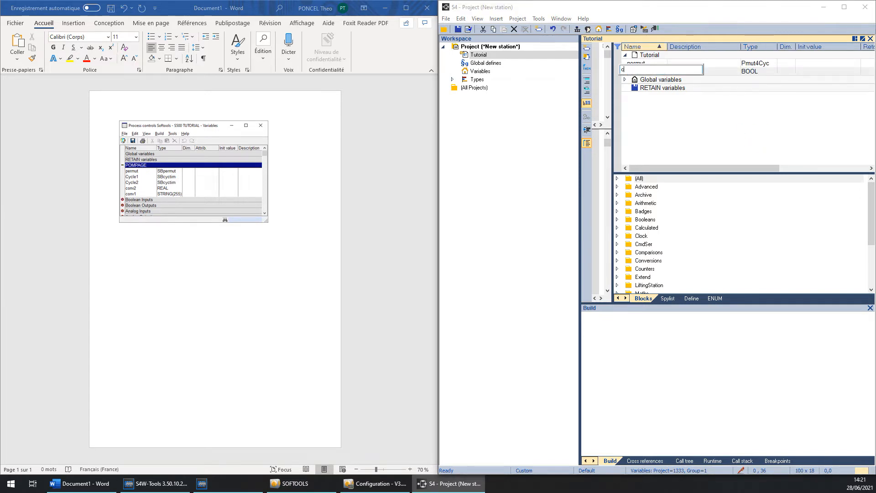
Declare cycle1 with type blinkA and close the Word document without saving.
type("cycle1")
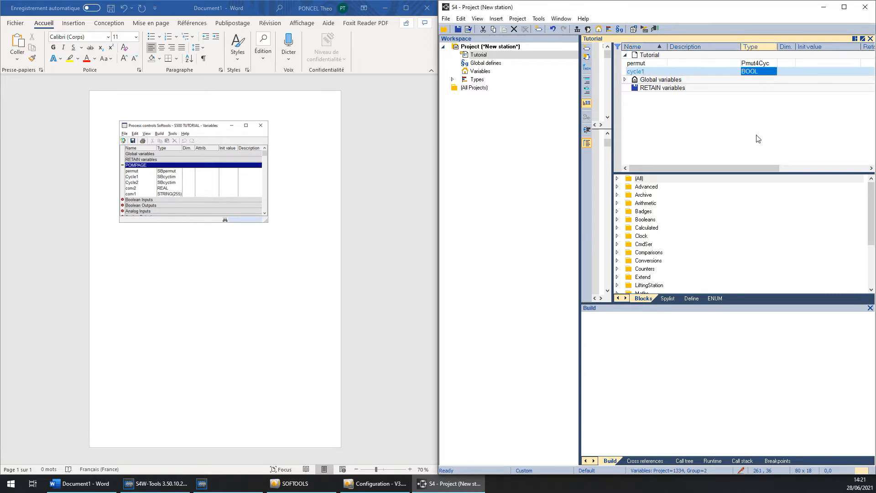
left_click(778, 71)
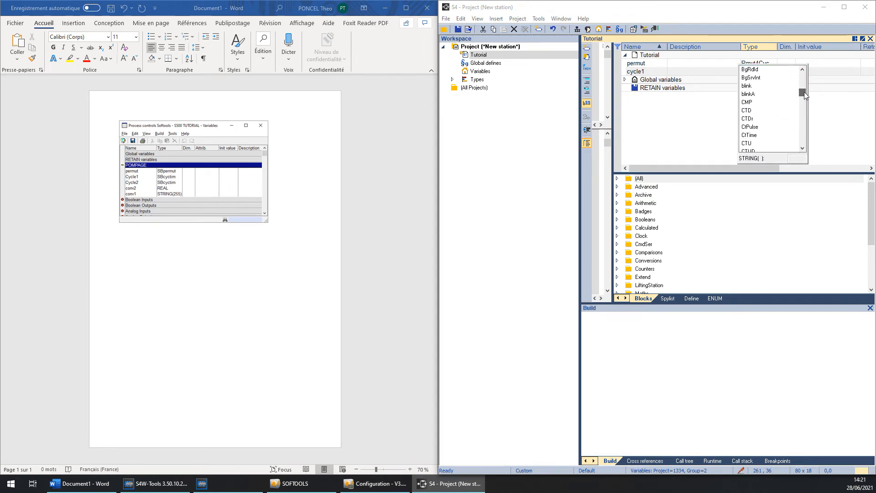
left_click(749, 94)
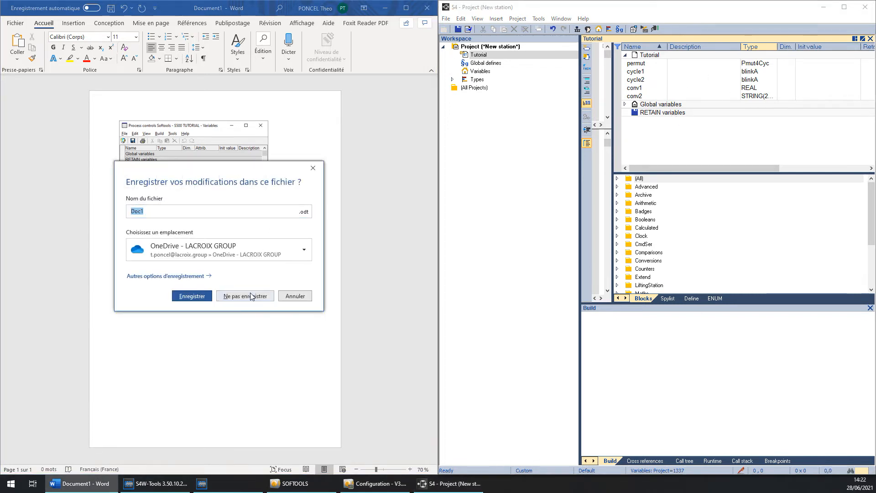
left_click(244, 295)
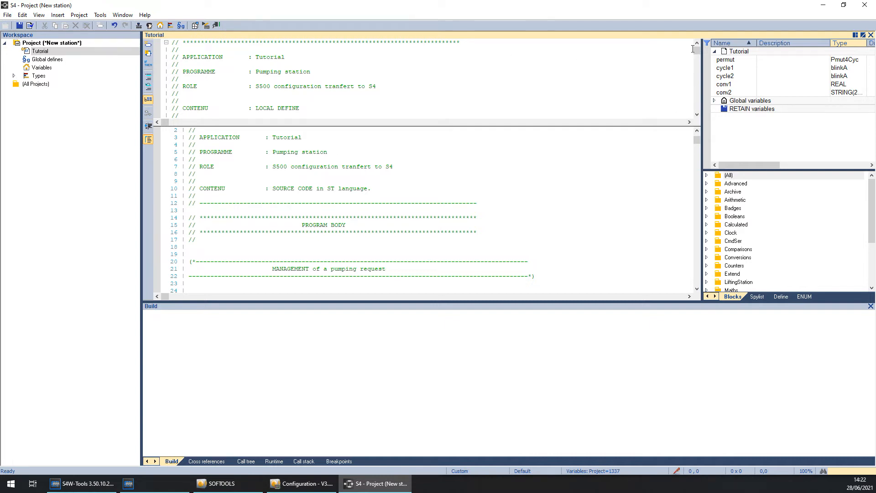
Prefix pump_control_1 and the remaining local define lines with #define.
scroll("down", 3)
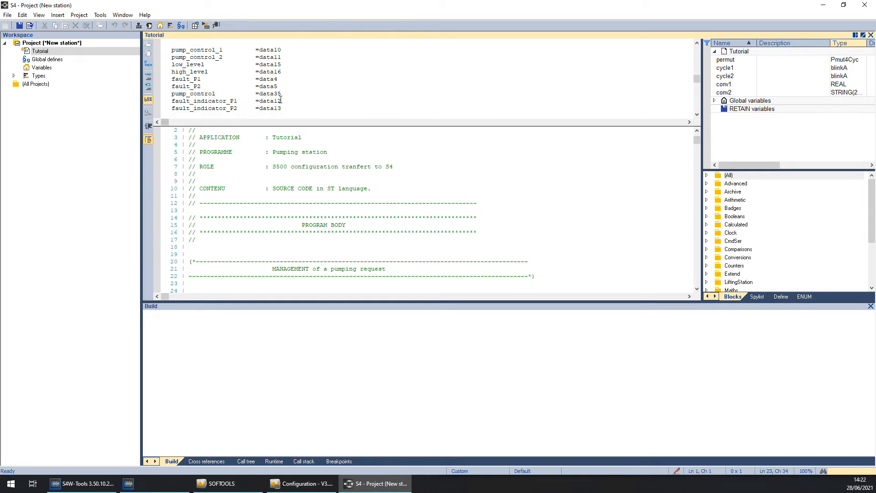
left_click(173, 50)
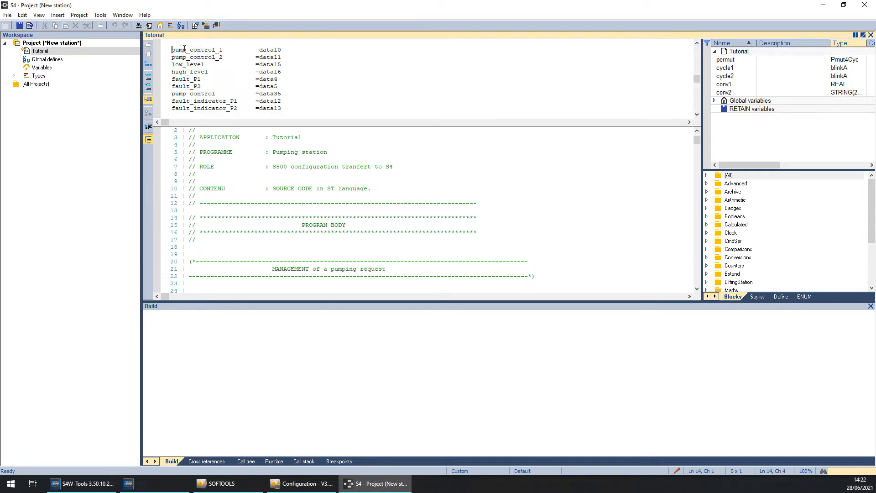
type("#define")
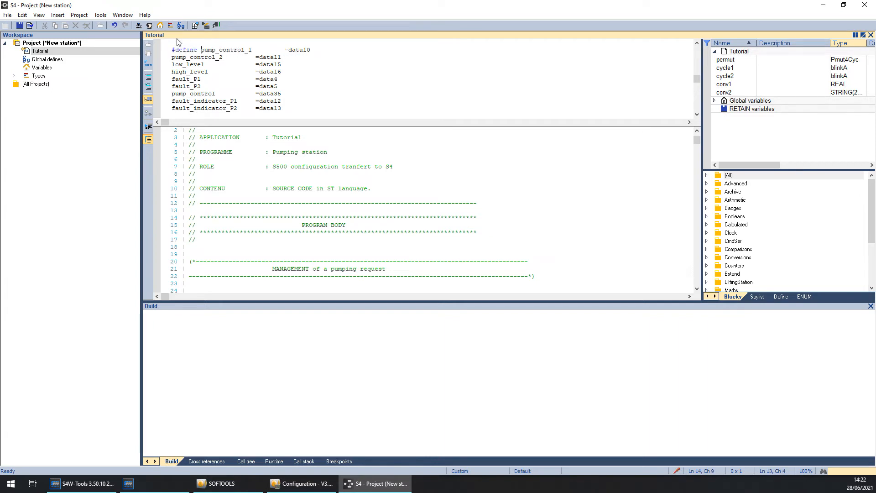
double_click(184, 50)
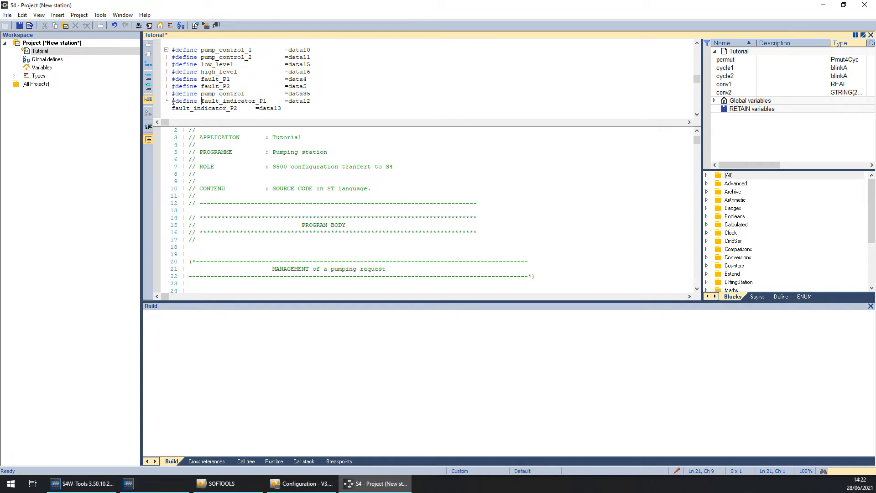
type("#define")
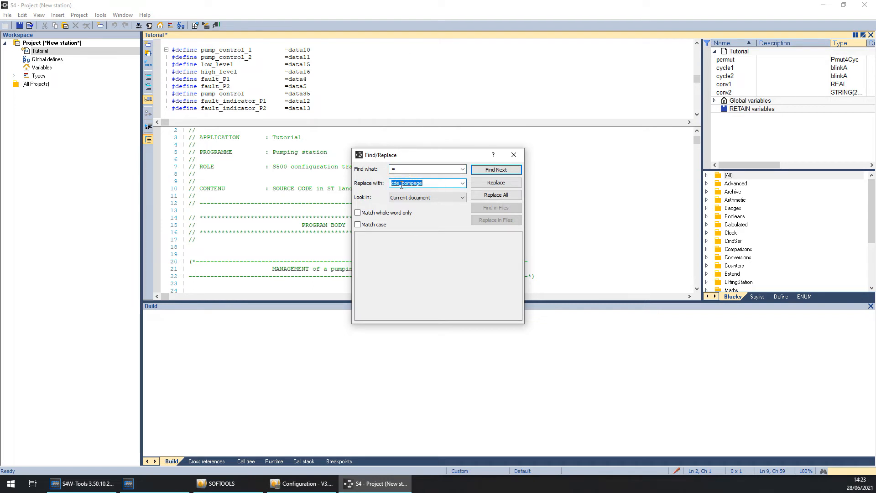
Replace every '=' in the local defines with nothing, then hide the Local Defines pane.
left_click(495, 194)
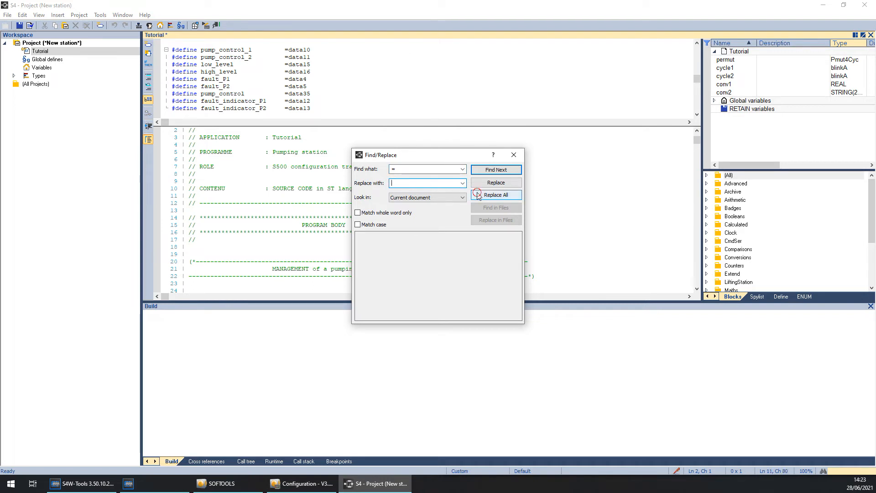
left_click(495, 195)
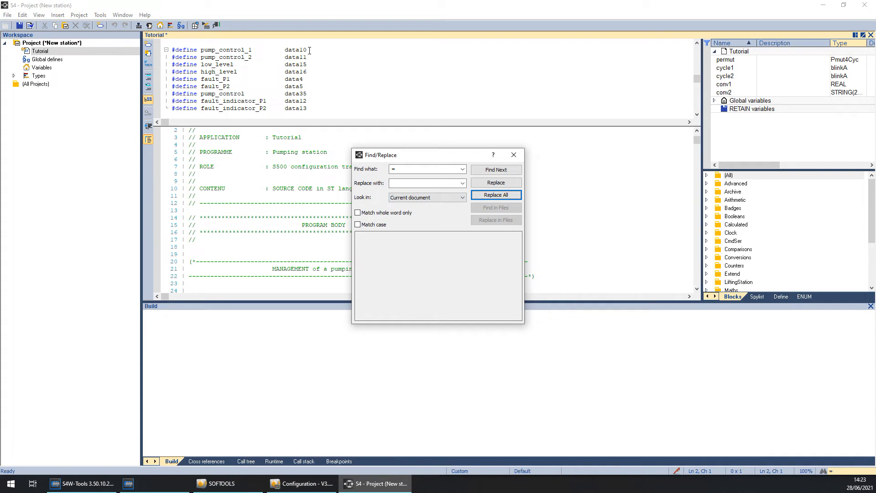
left_click(495, 195)
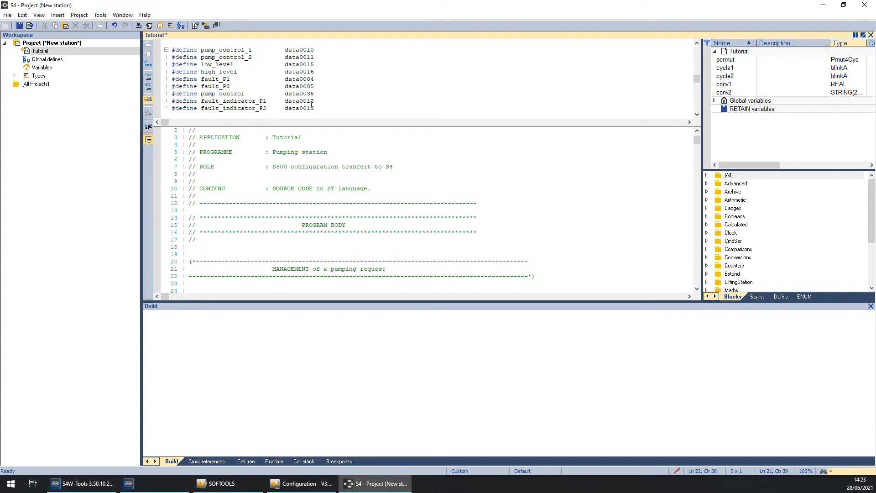
right_click(311, 105)
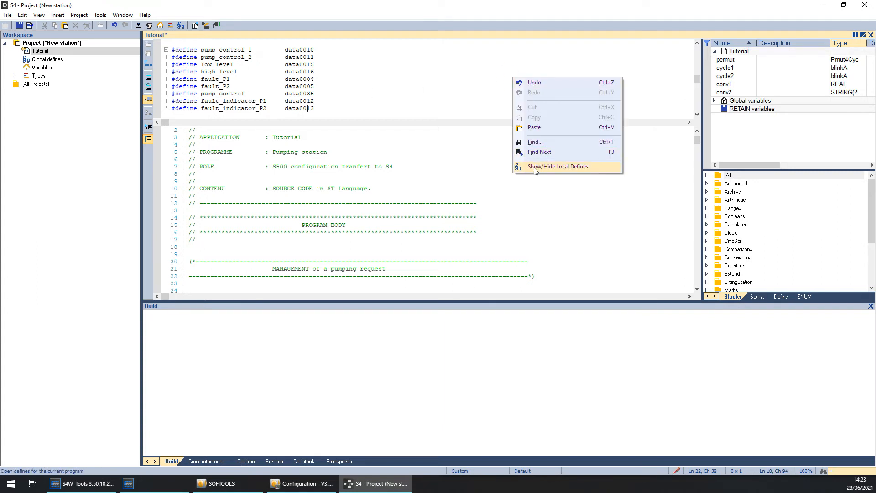
left_click(557, 166)
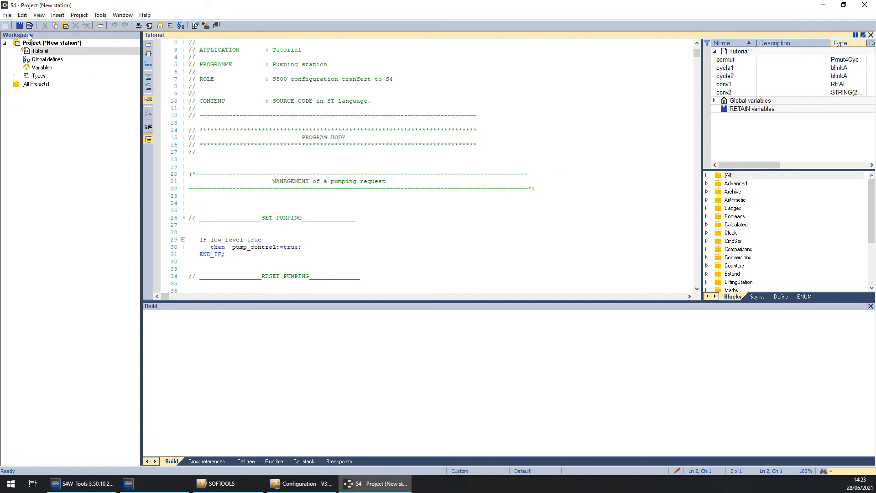
Compile, then replace MSG and REAL on lines 60–61 with ANY_TO_STRING and ANY_TO_REAL.
left_click(29, 26)
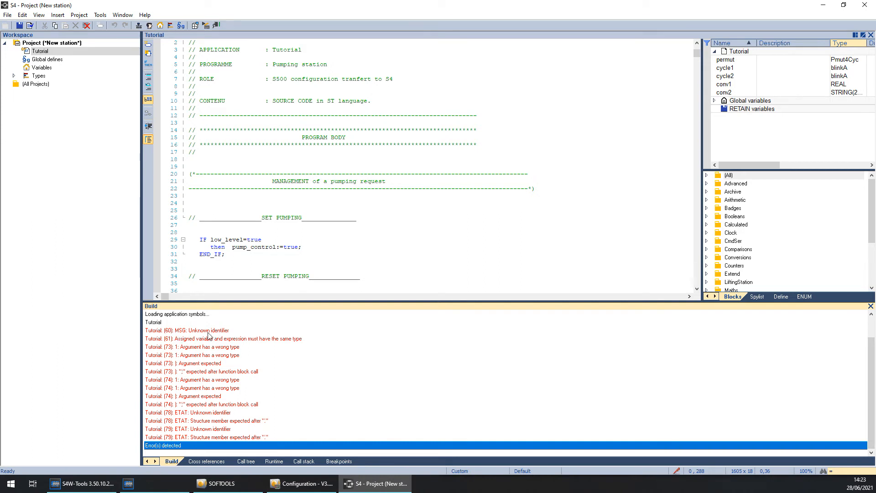
mouse_move(695, 58)
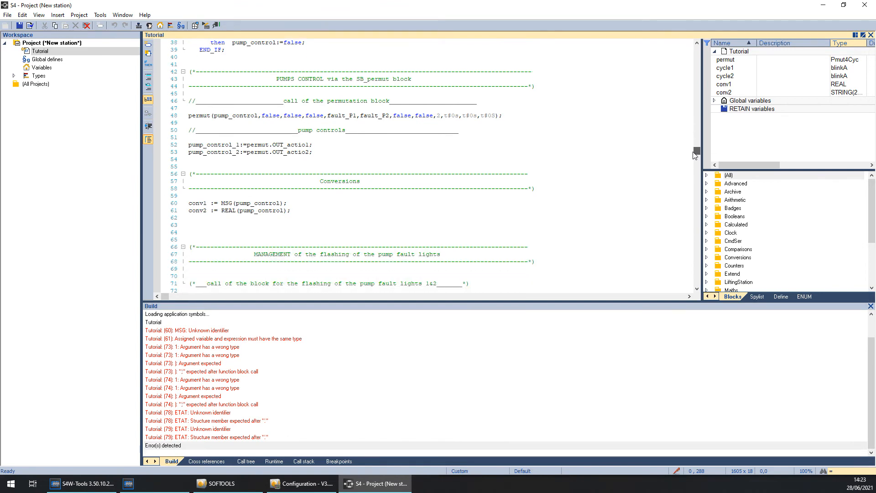
left_click(224, 224)
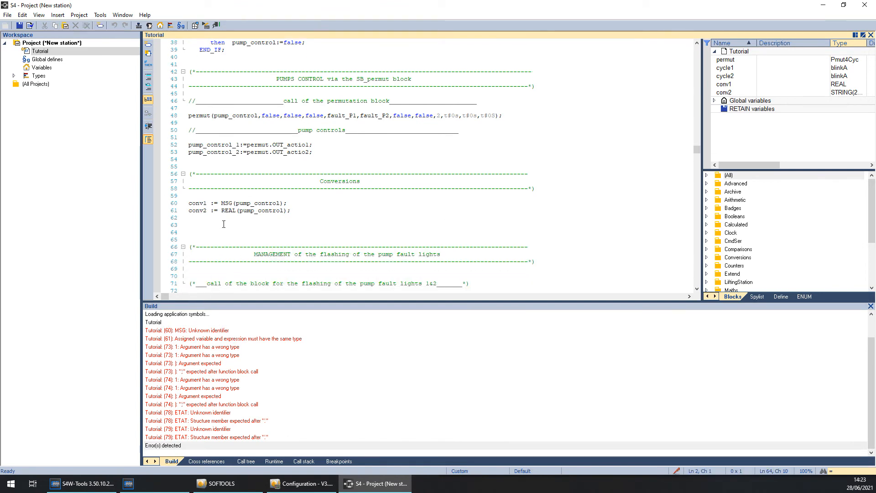
double_click(227, 203)
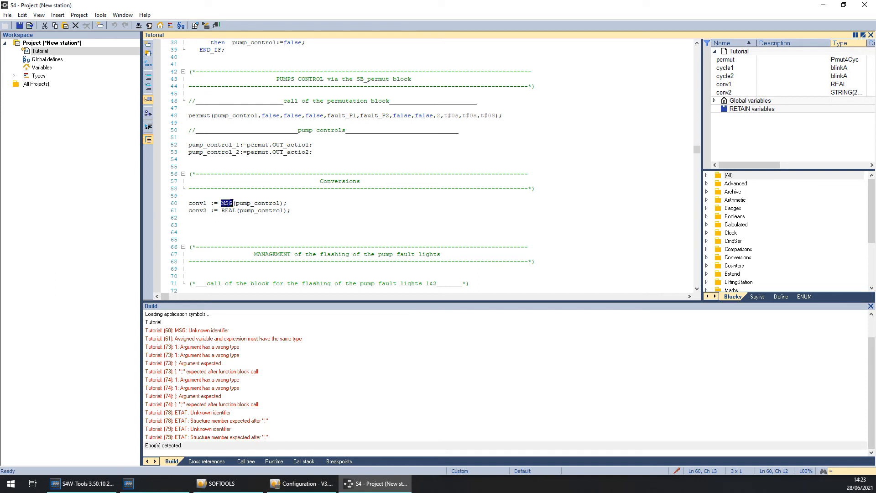
type("ANY_TO_")
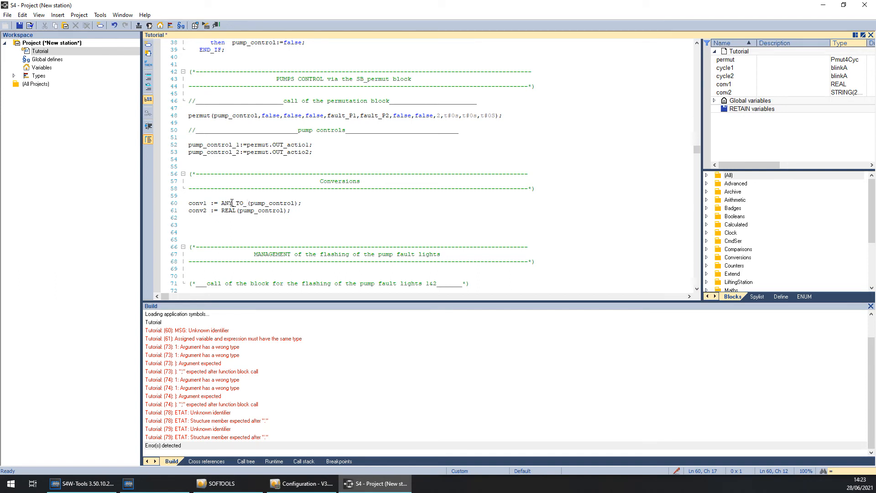
type("STRING")
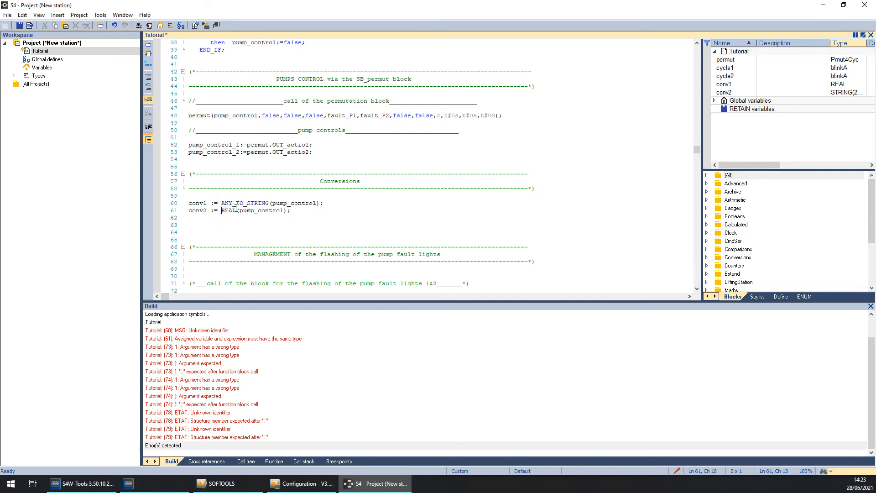
type("ANY_TO_")
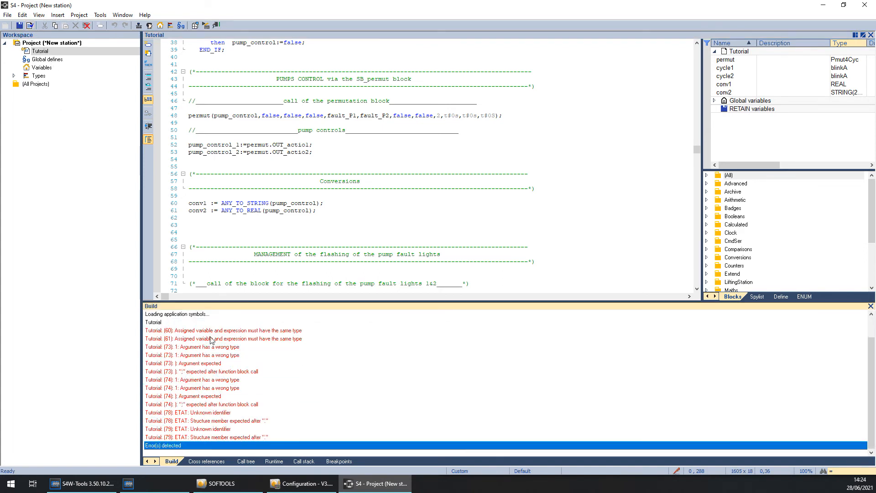
mouse_move(172, 347)
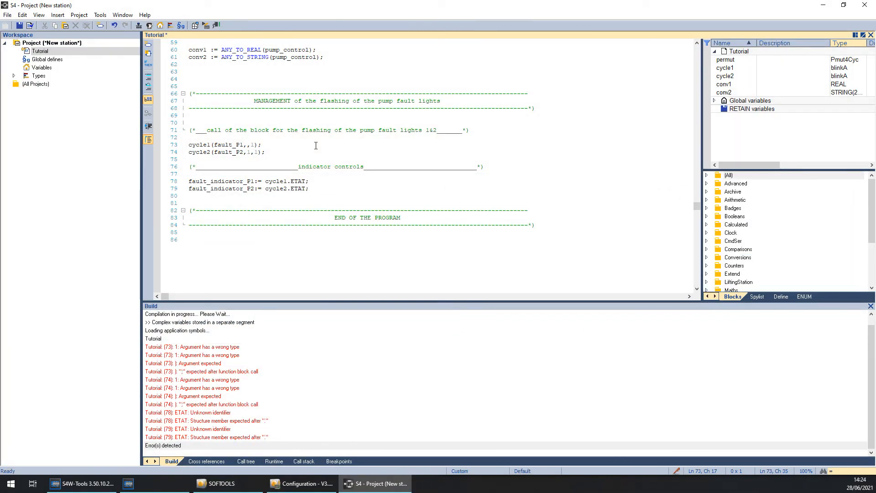
Give the cycle1 and cycle2 blink calls t#1s duration arguments.
type("t#1s")
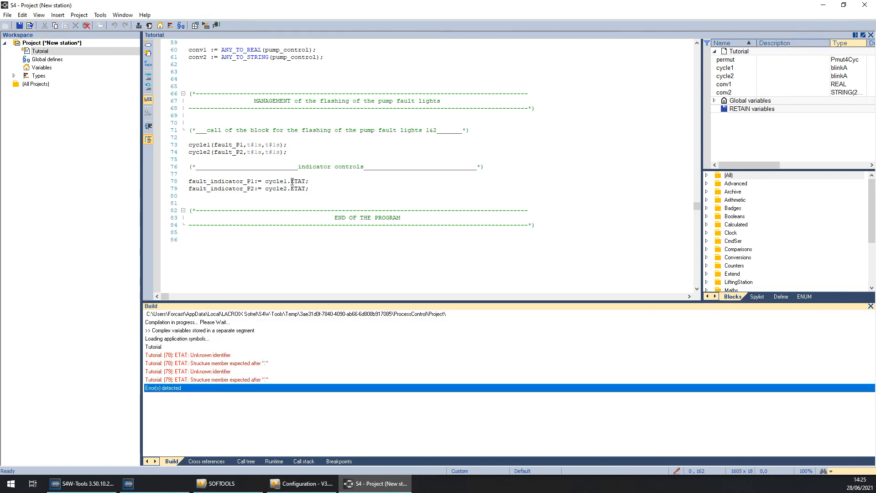
Replace ETAT with Q on lines 78 and 79, then rebuild.
double_click(298, 181)
type("Q")
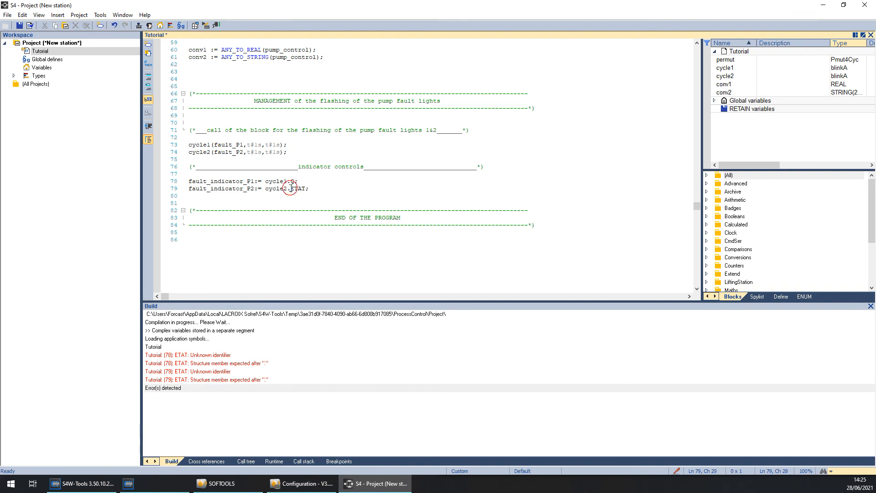
double_click(297, 189)
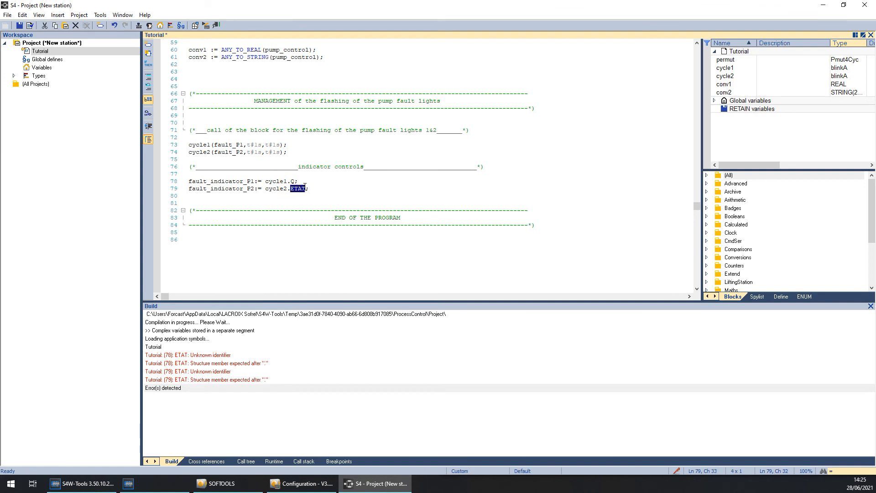
type("Q")
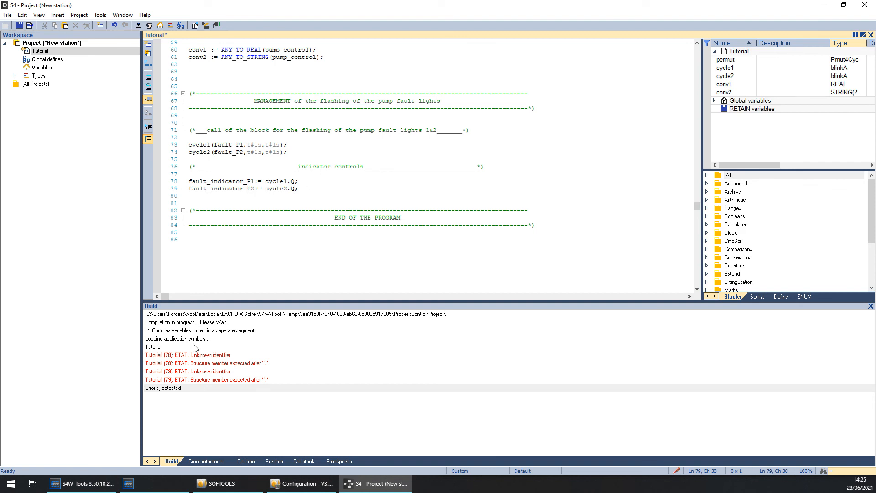
left_click(31, 26)
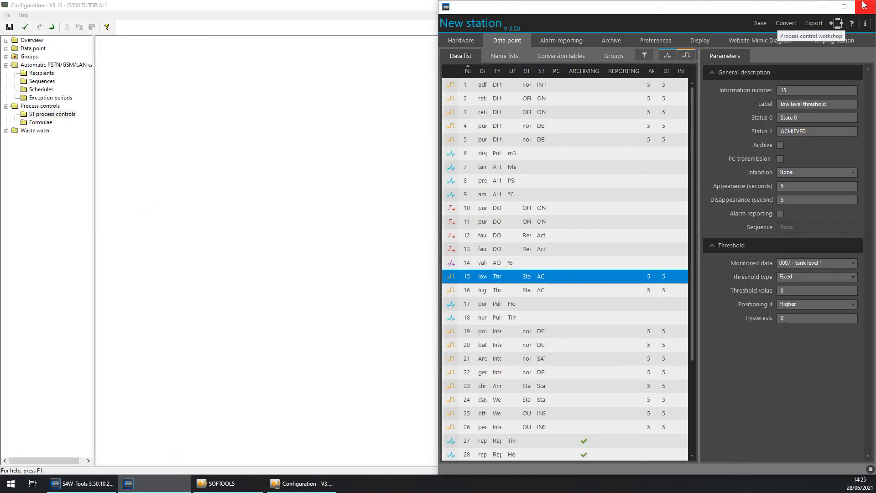
Maximize the New station window, save its configuration and acknowledge the saved message.
left_click(844, 6)
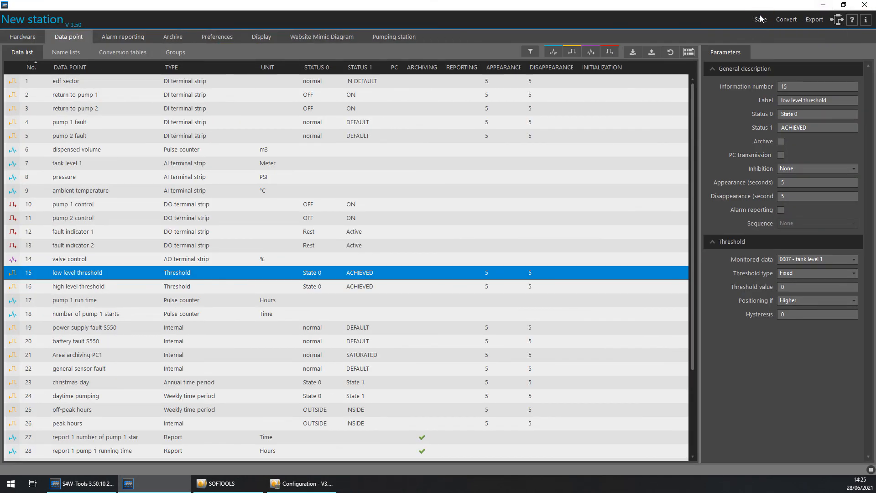
left_click(759, 19)
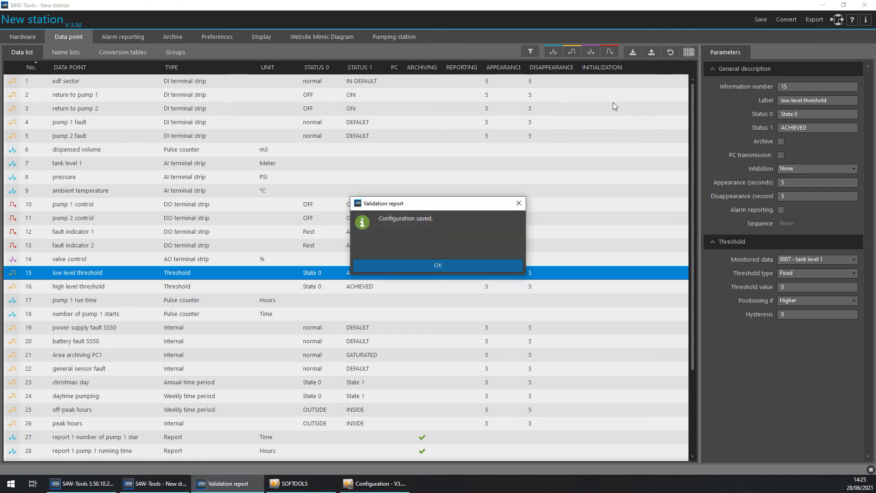
left_click(438, 265)
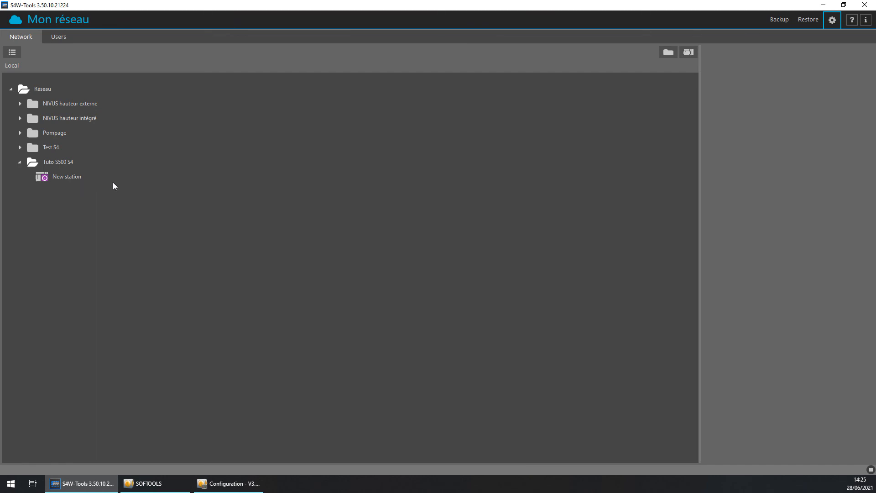
mouse_move(70, 184)
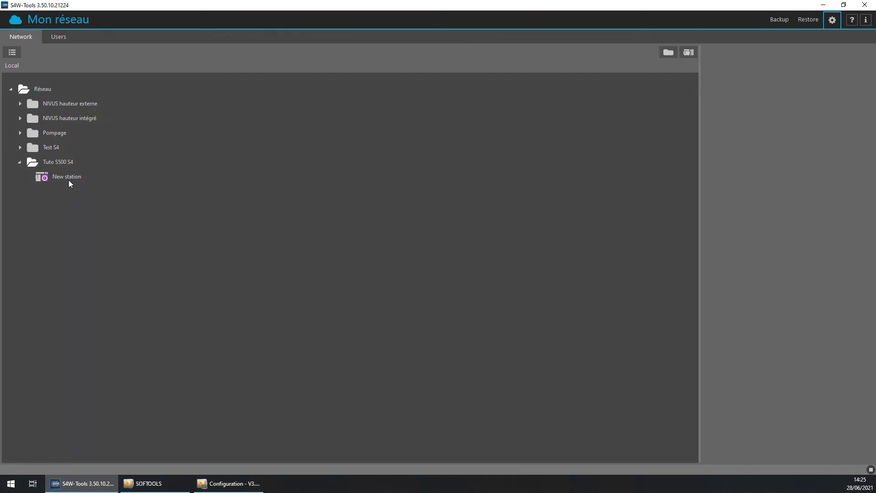